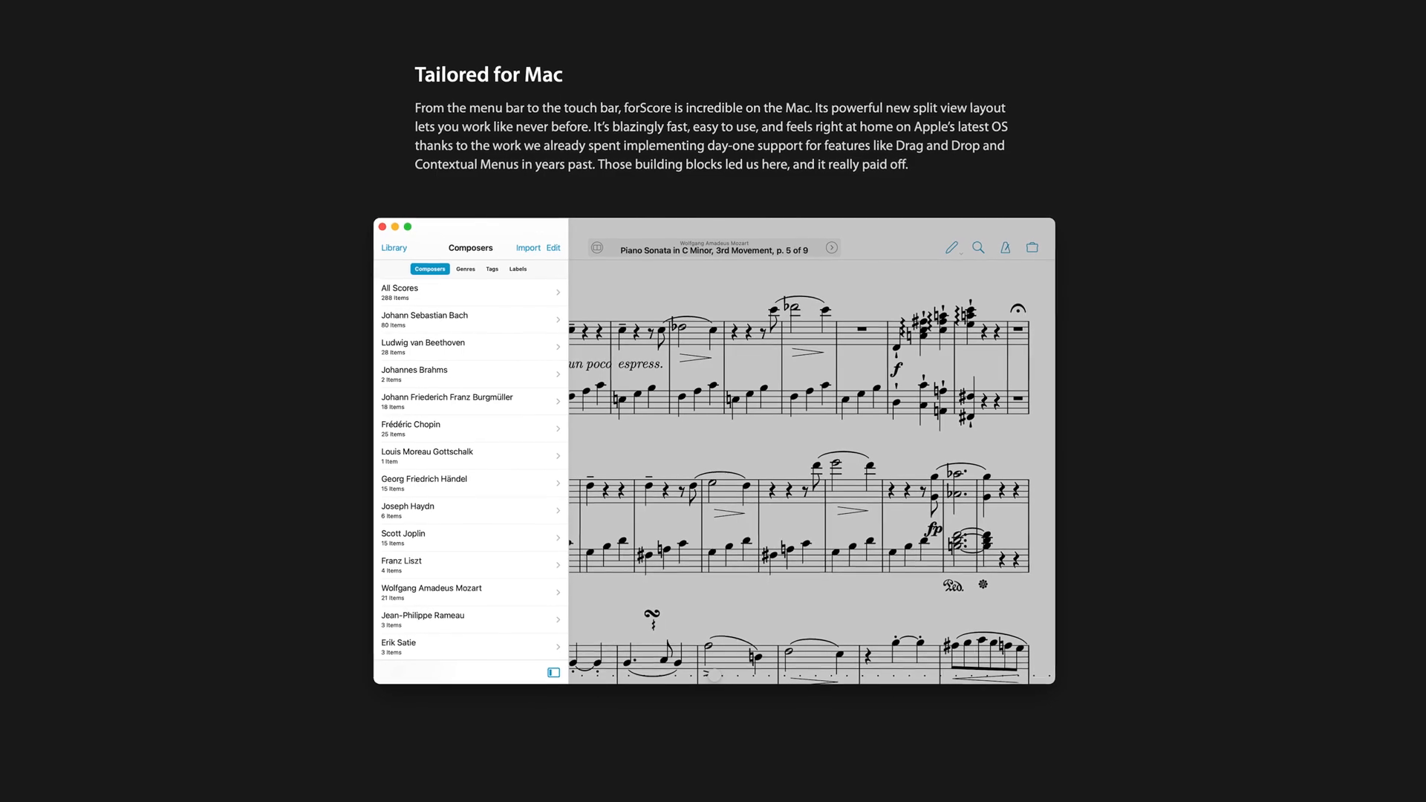
# Step: Run an App Store search for forScore
pyautogui.scroll(-3)
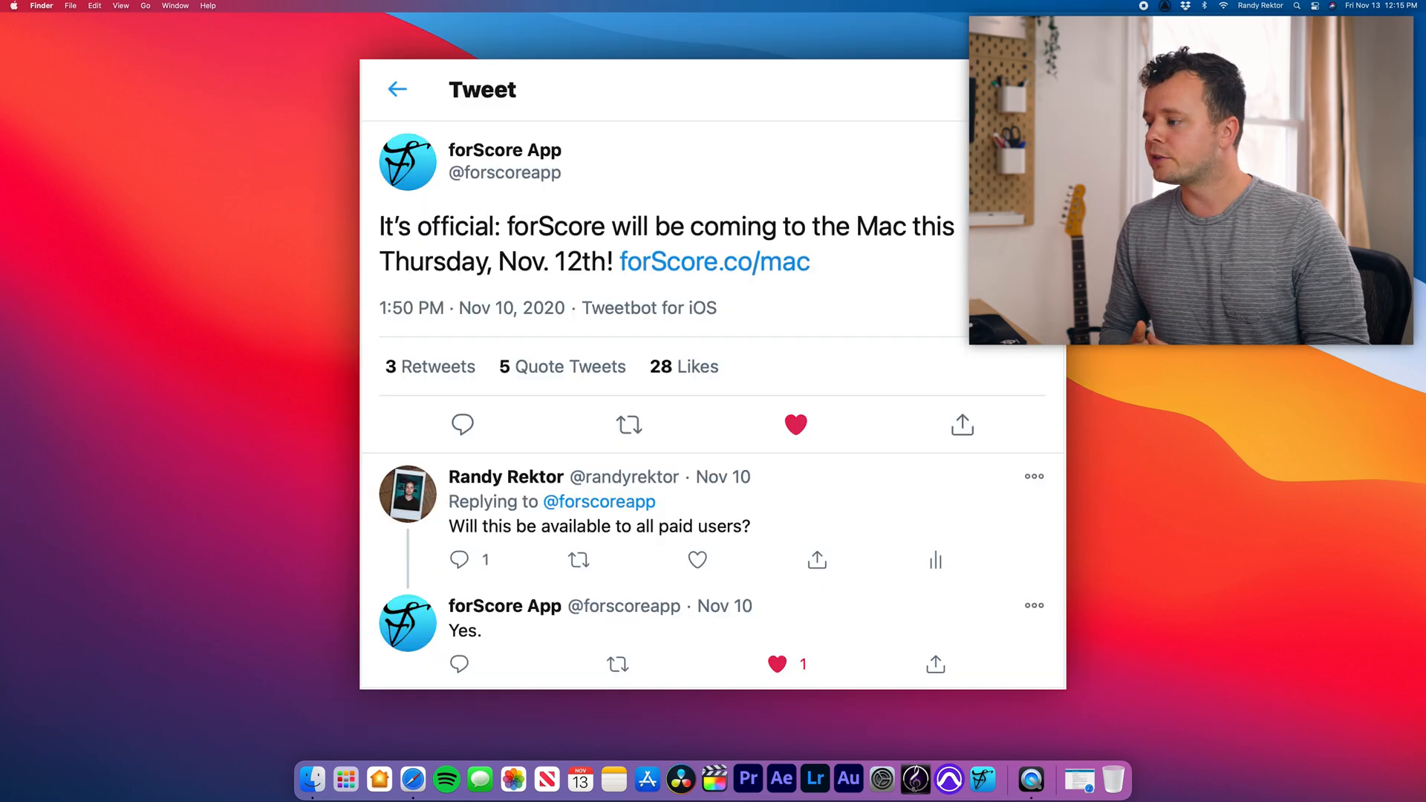
pyautogui.moveTo(647, 779)
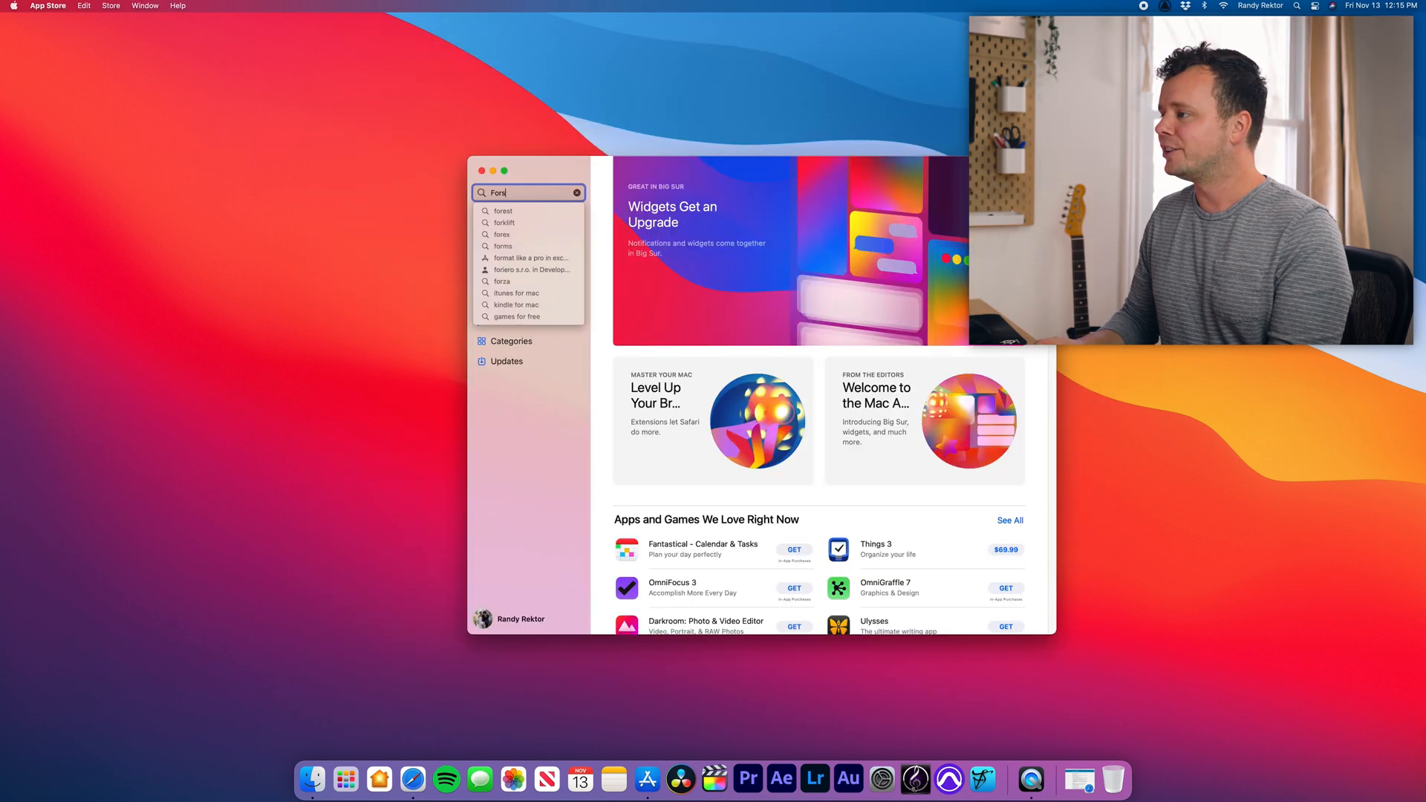
pyautogui.press('Return')
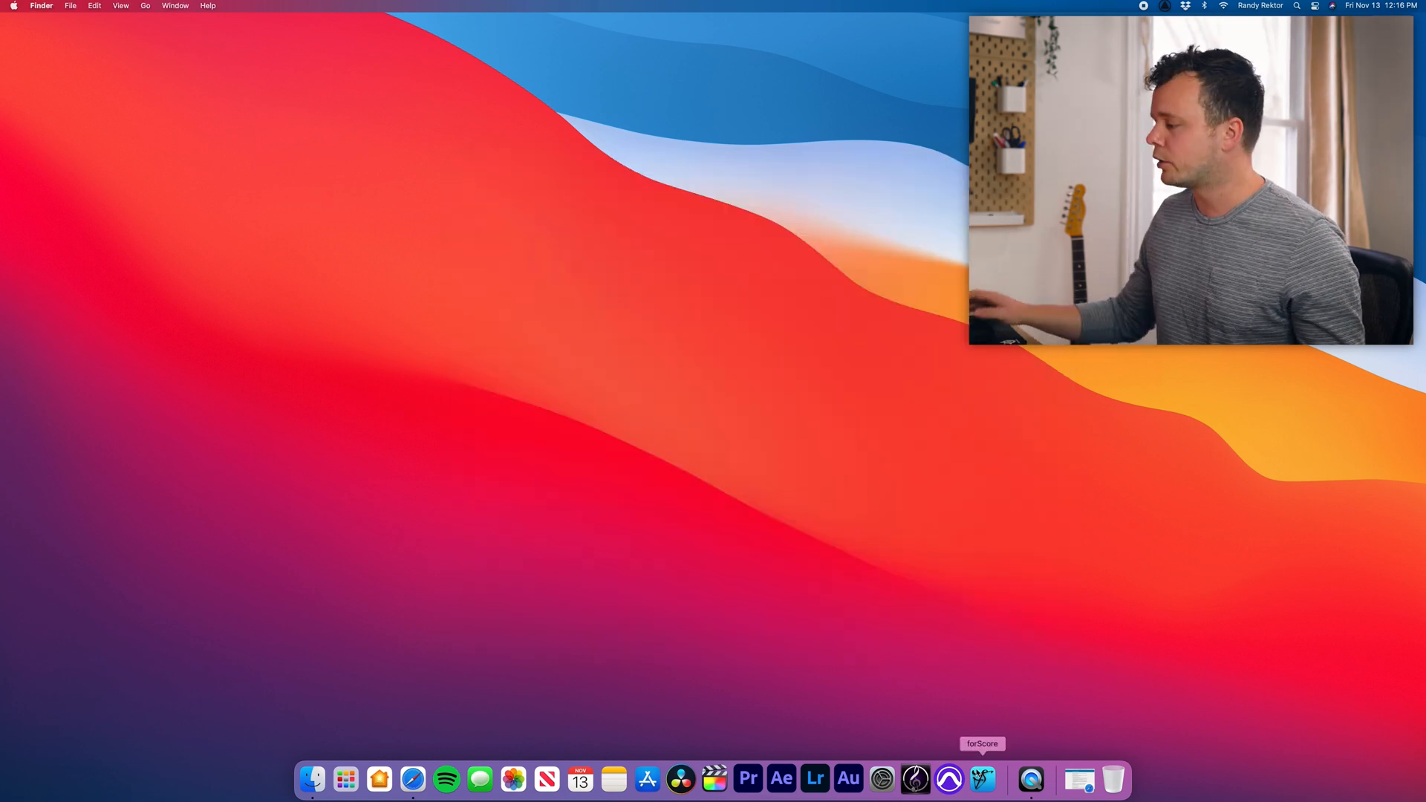
# Step: Launch forScore from its Dock icon
pyautogui.click(982, 779)
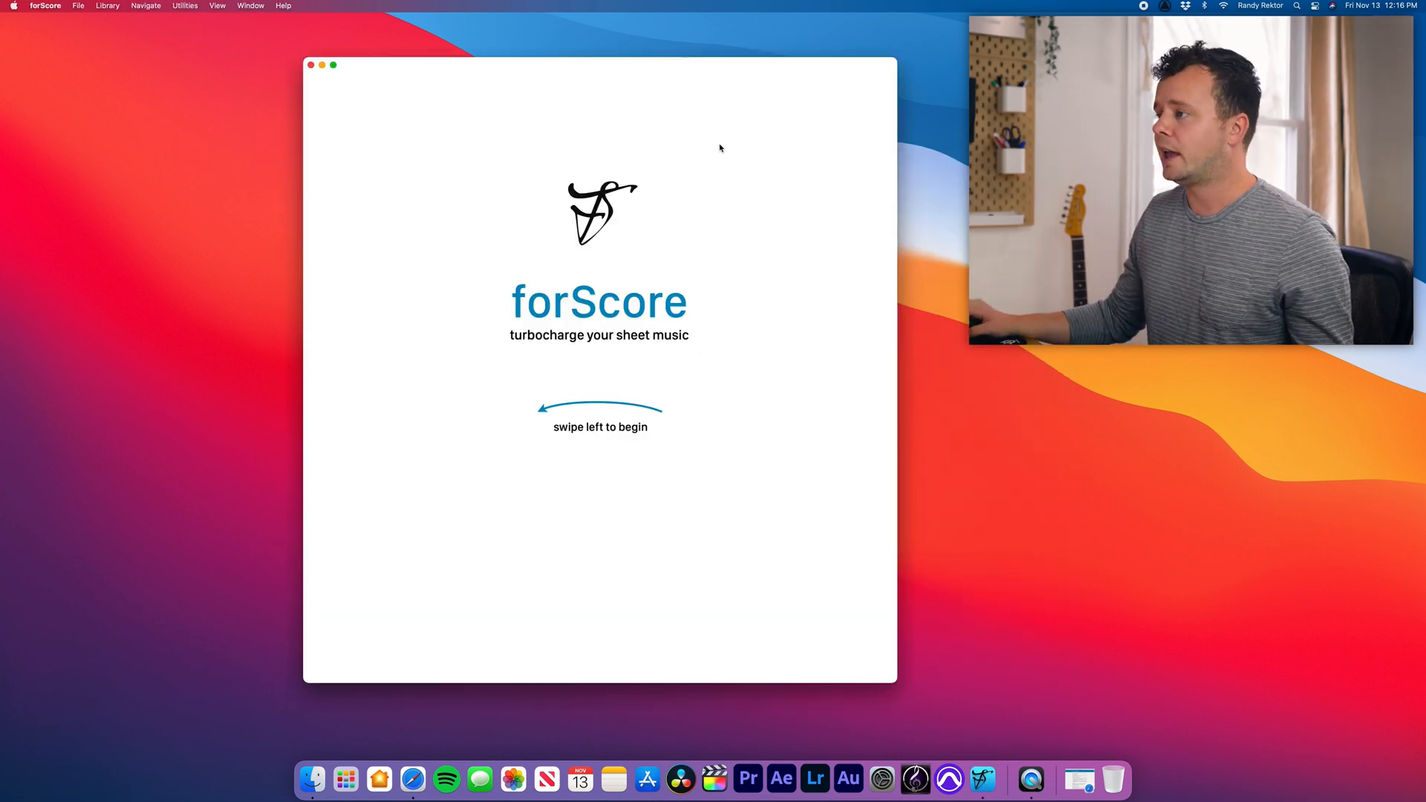
pyautogui.moveTo(684, 219)
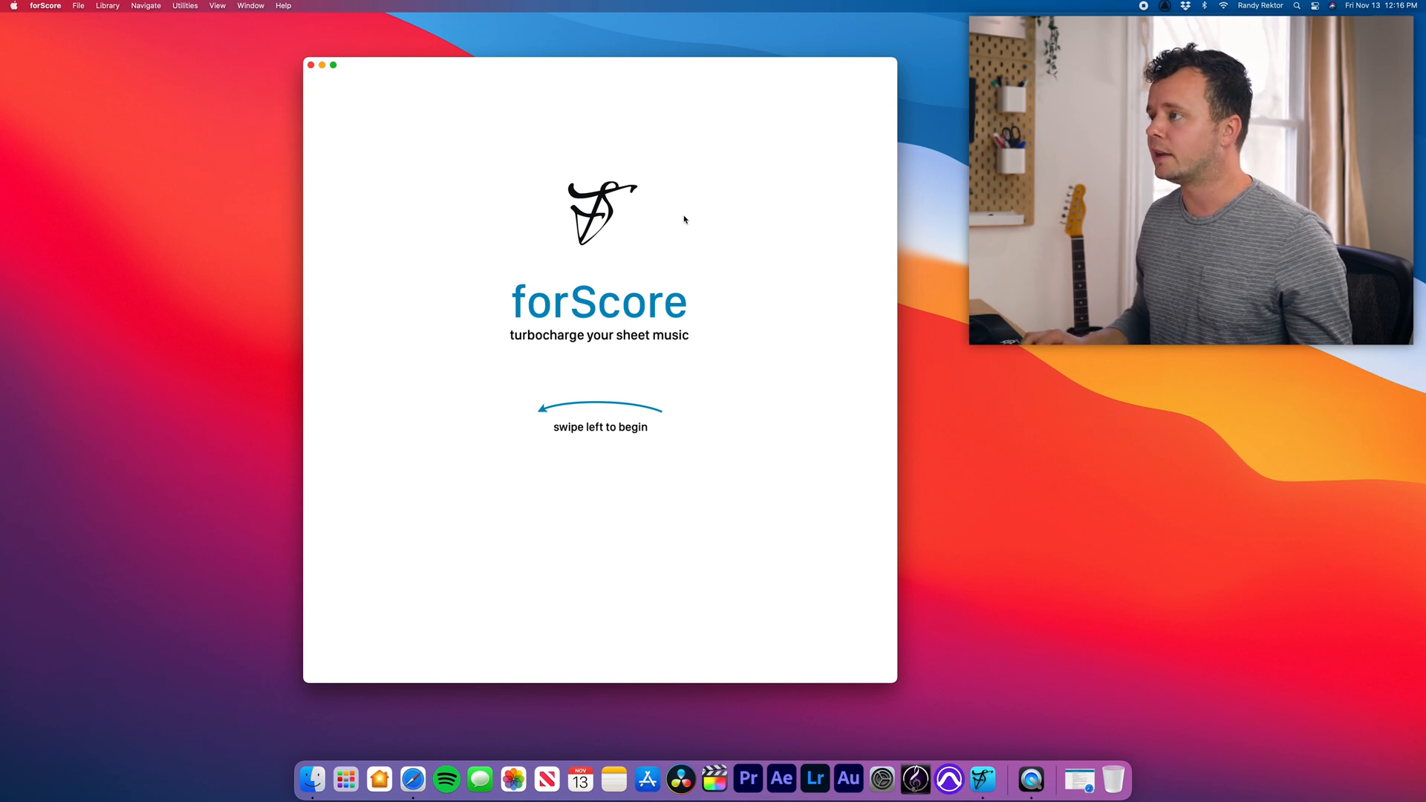
pyautogui.moveTo(823, 570)
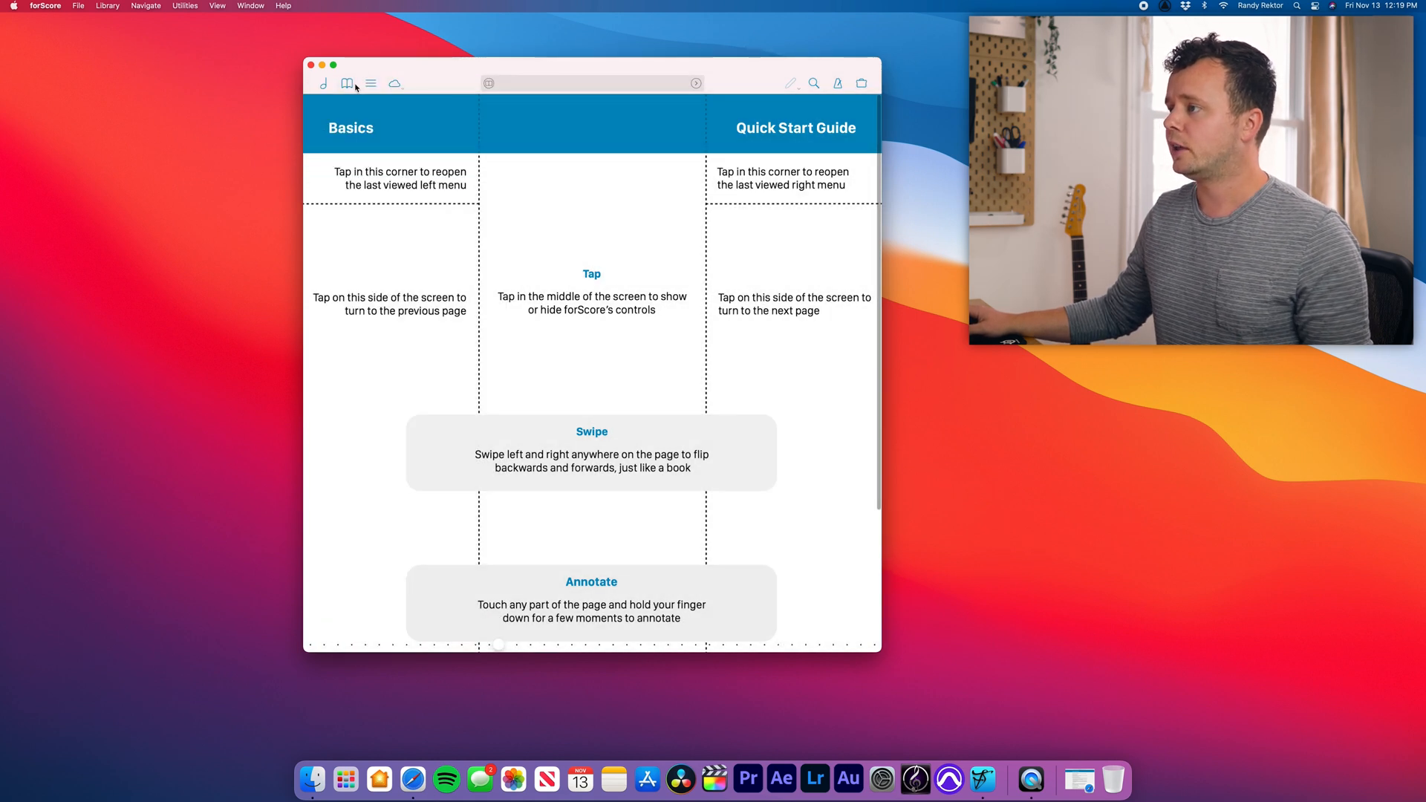
pyautogui.moveTo(786, 82)
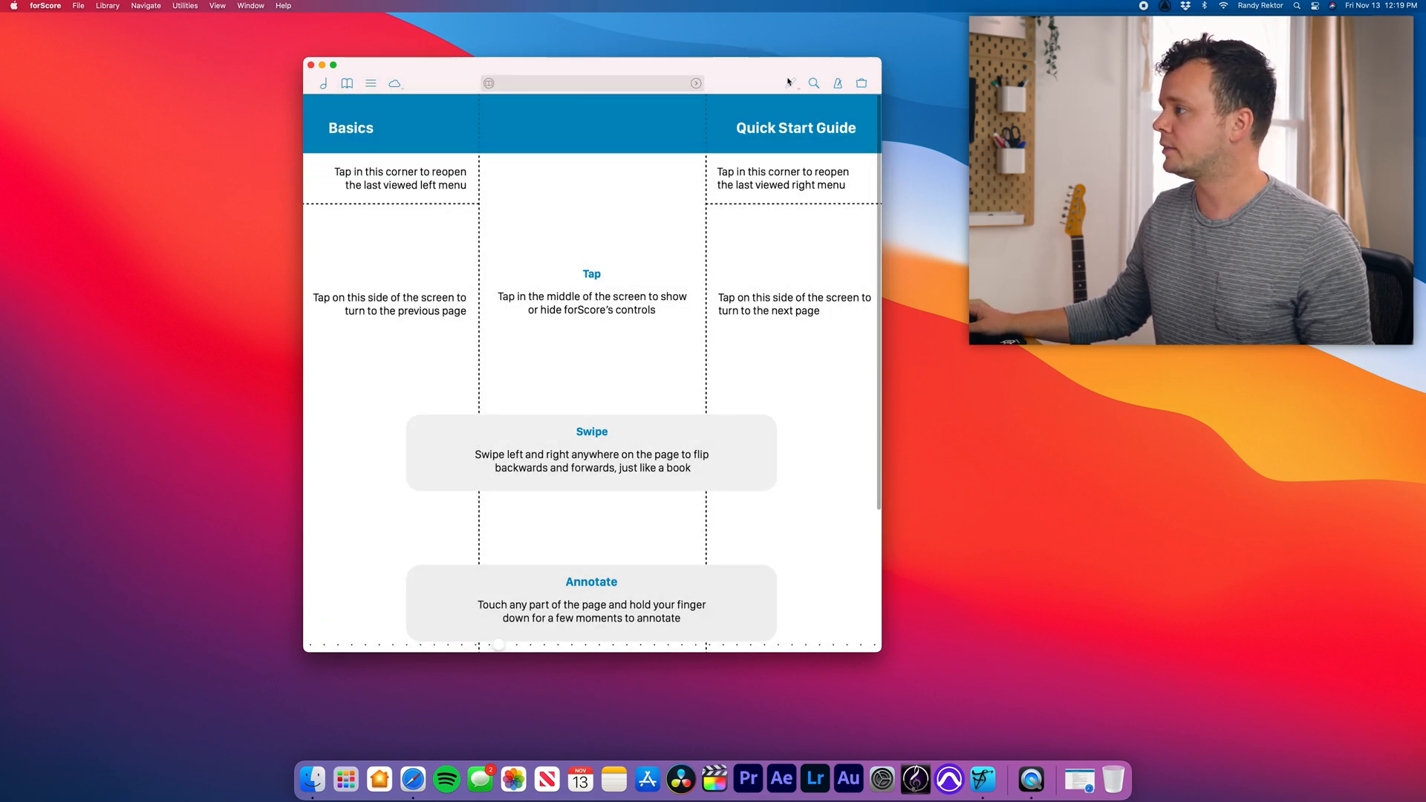
pyautogui.click(860, 82)
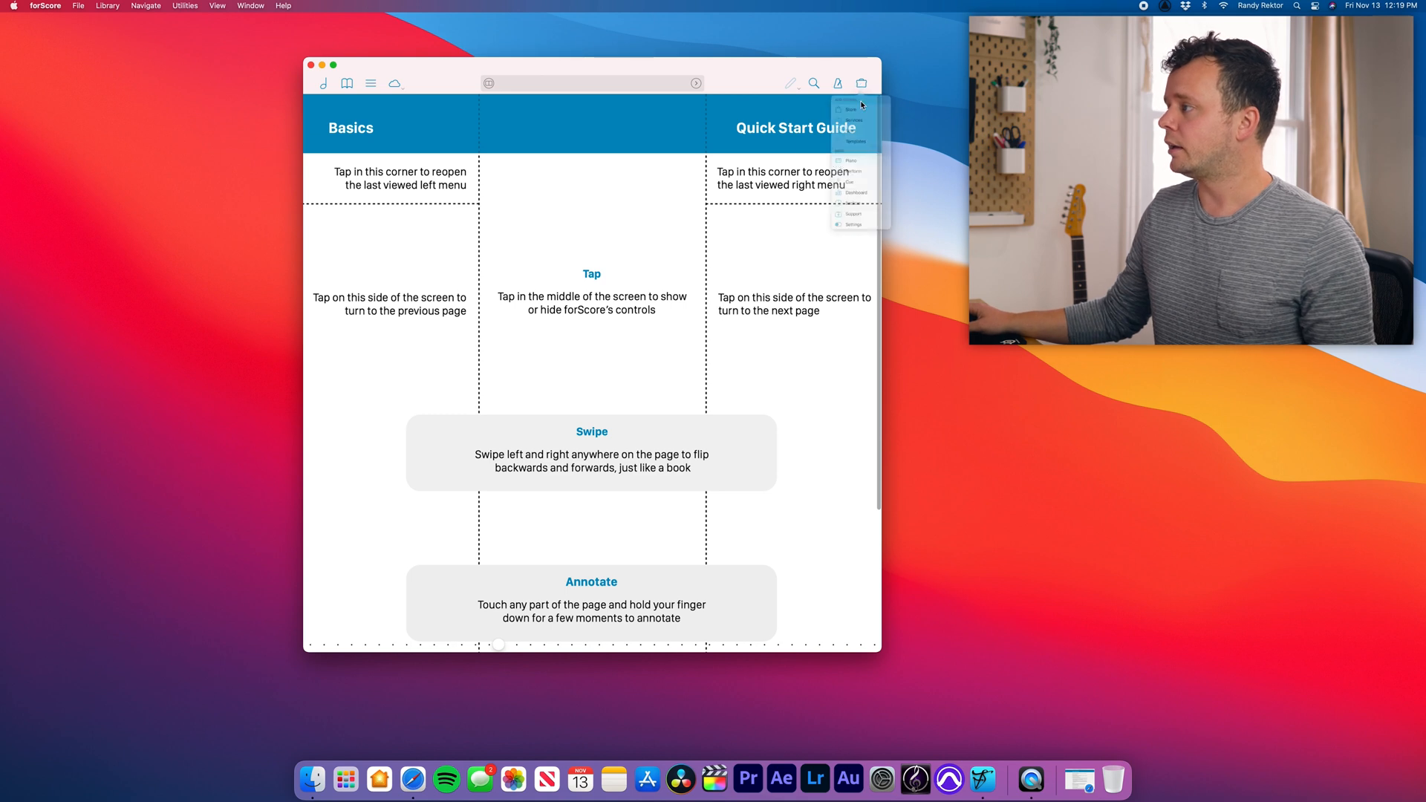
pyautogui.click(861, 83)
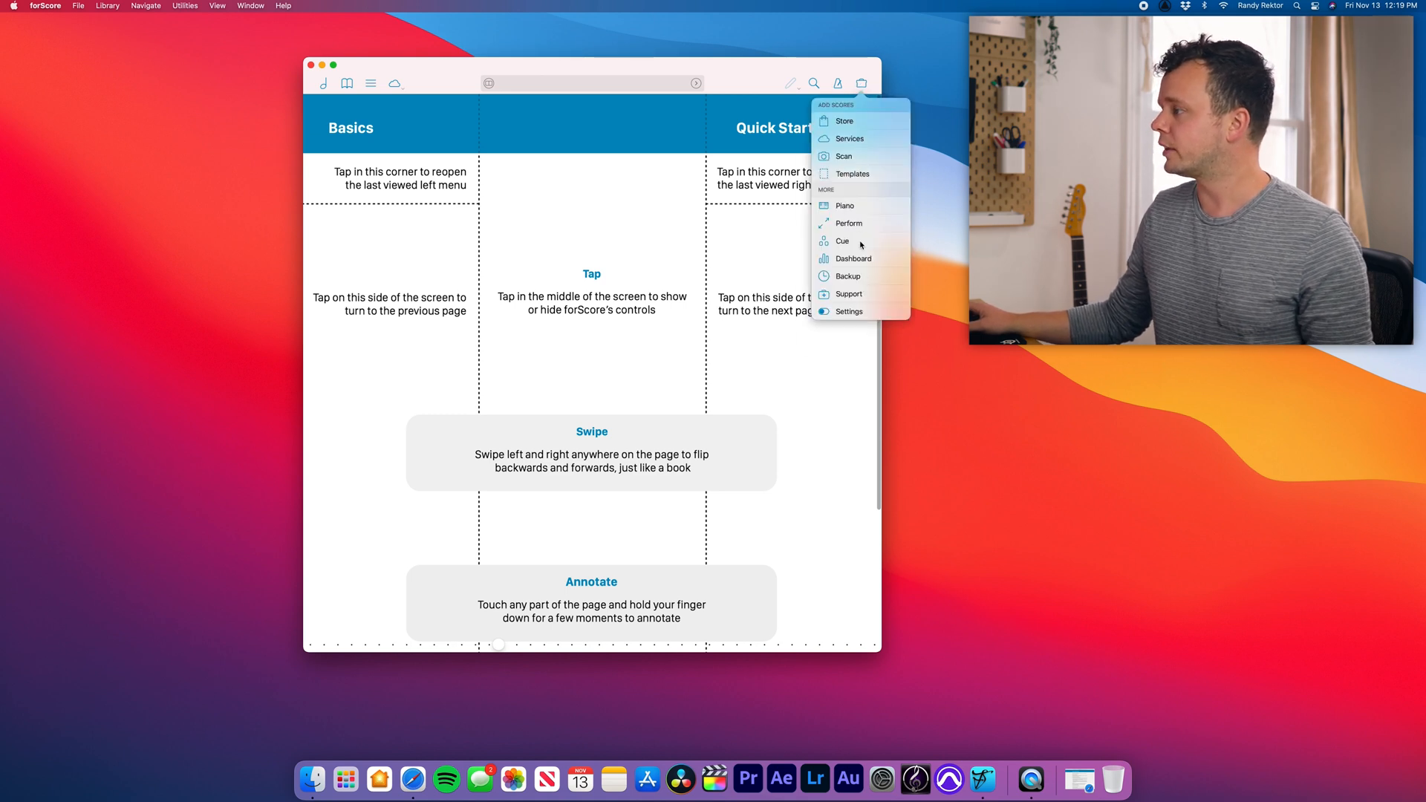
pyautogui.click(848, 312)
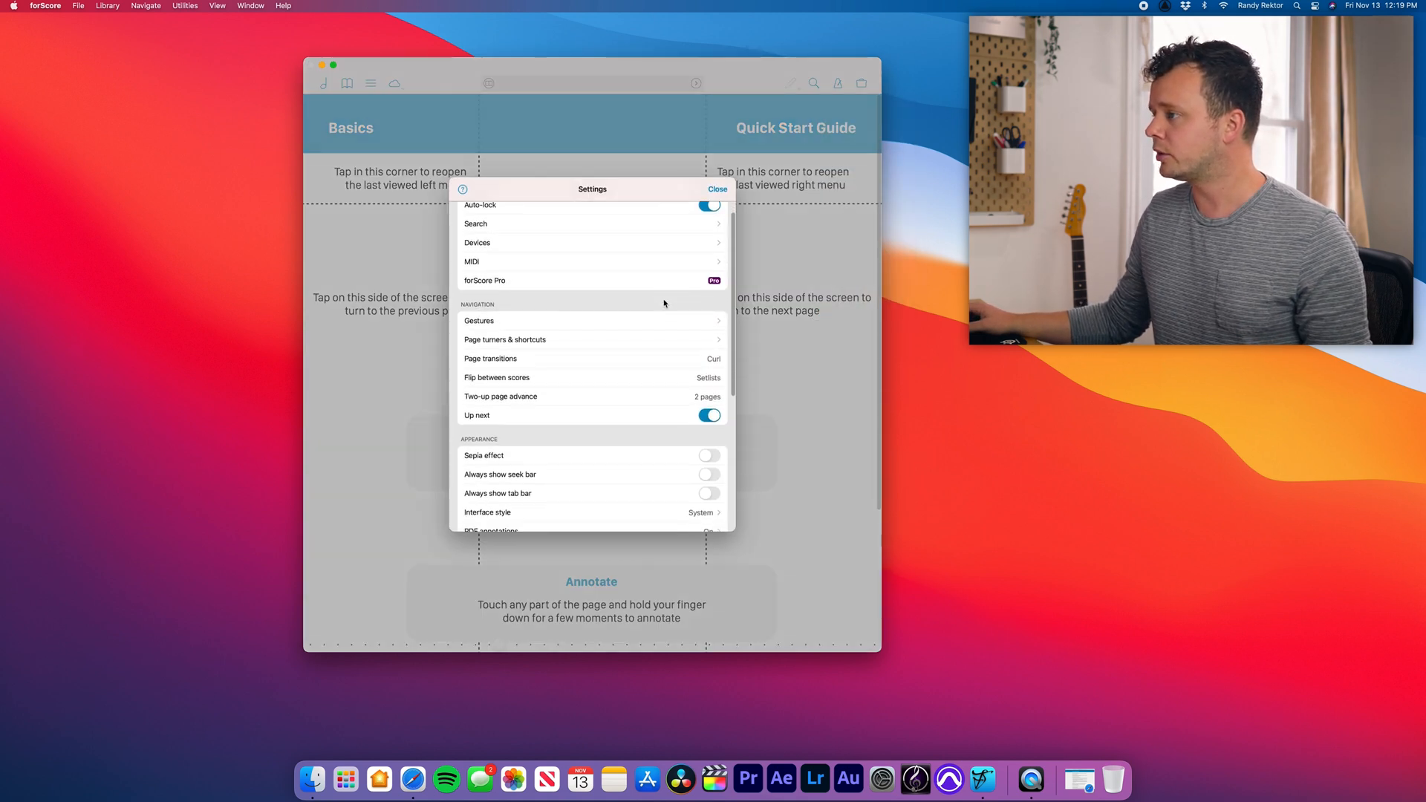
pyautogui.scroll(-3)
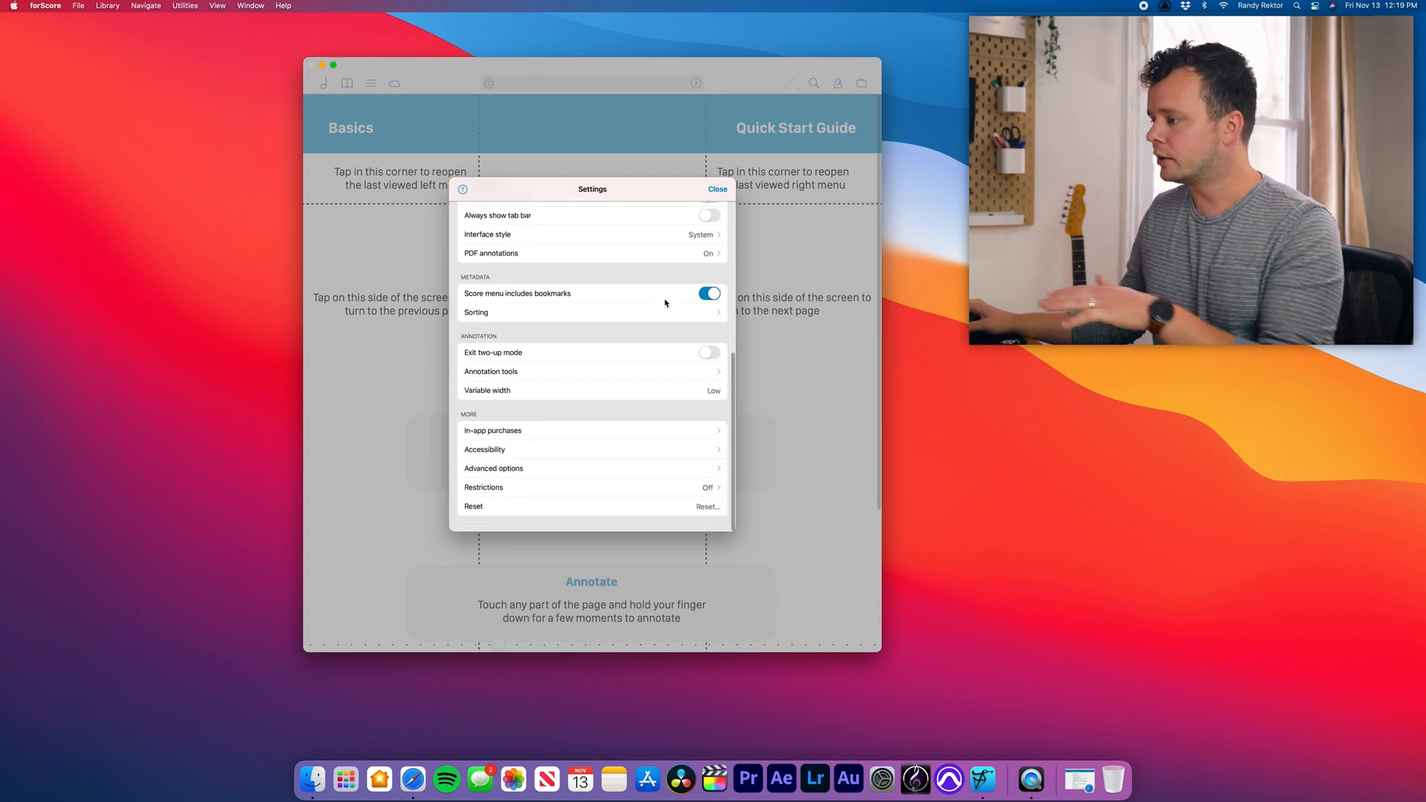
pyautogui.scroll(3)
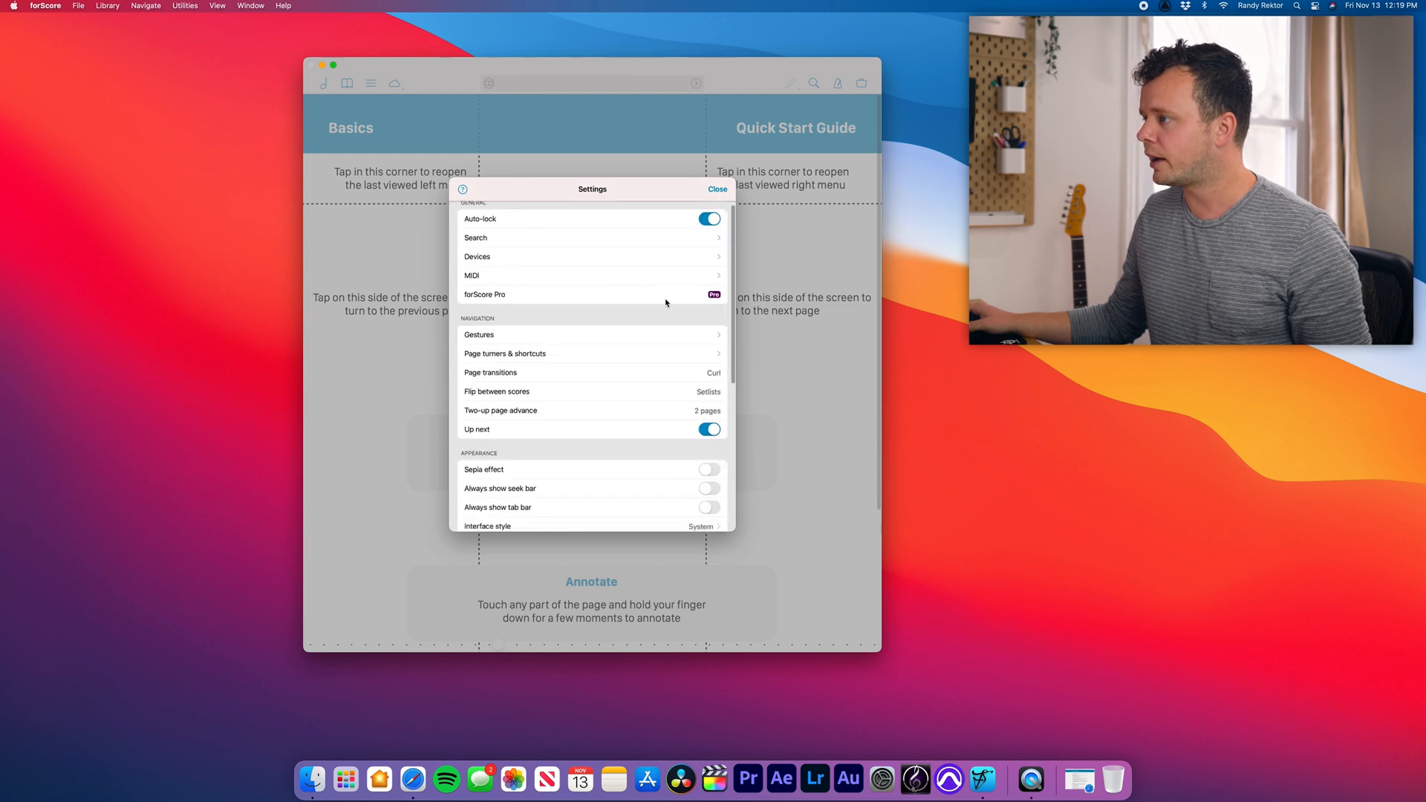
pyautogui.click(718, 190)
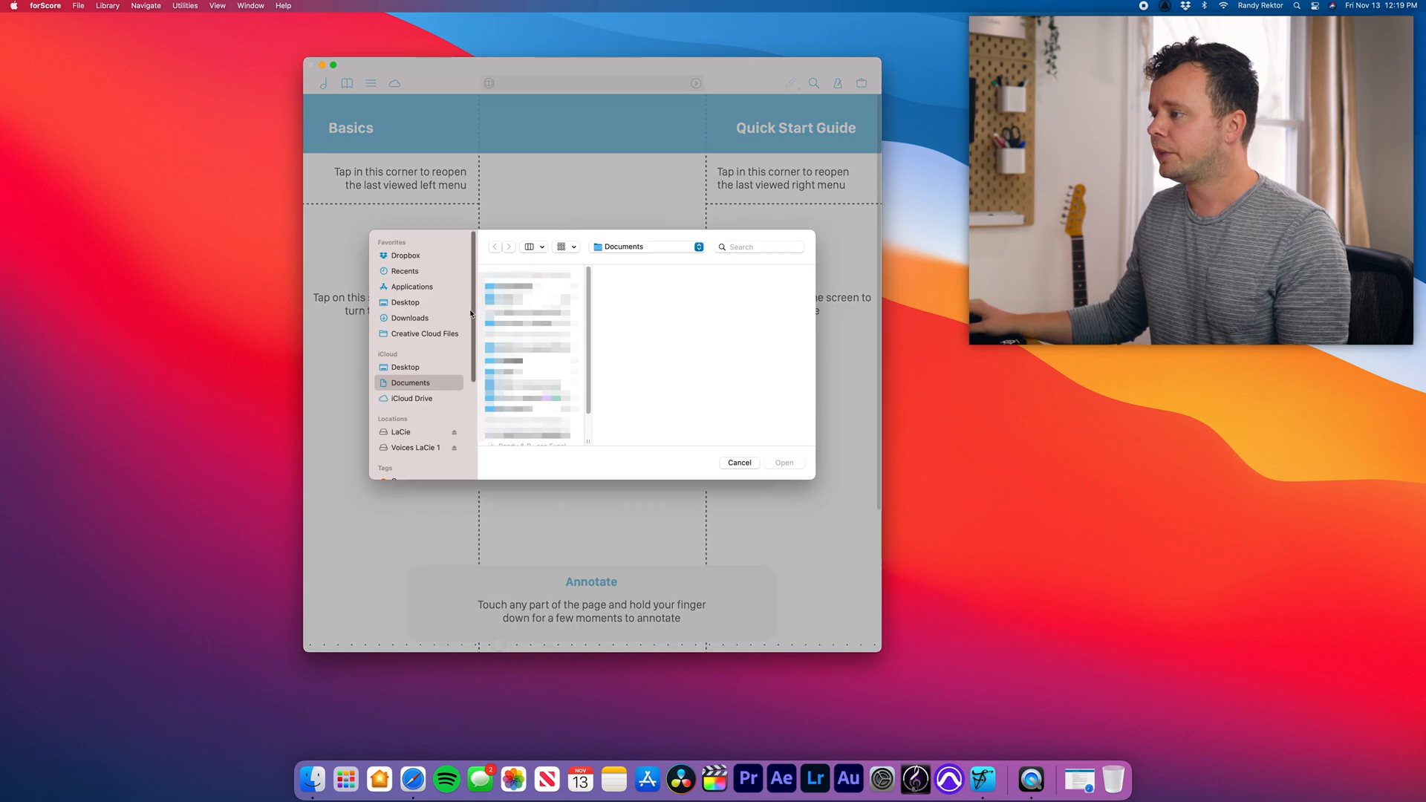
# Step: Browse Dropbox and open the first folder inside Lead Sheets
pyautogui.click(405, 256)
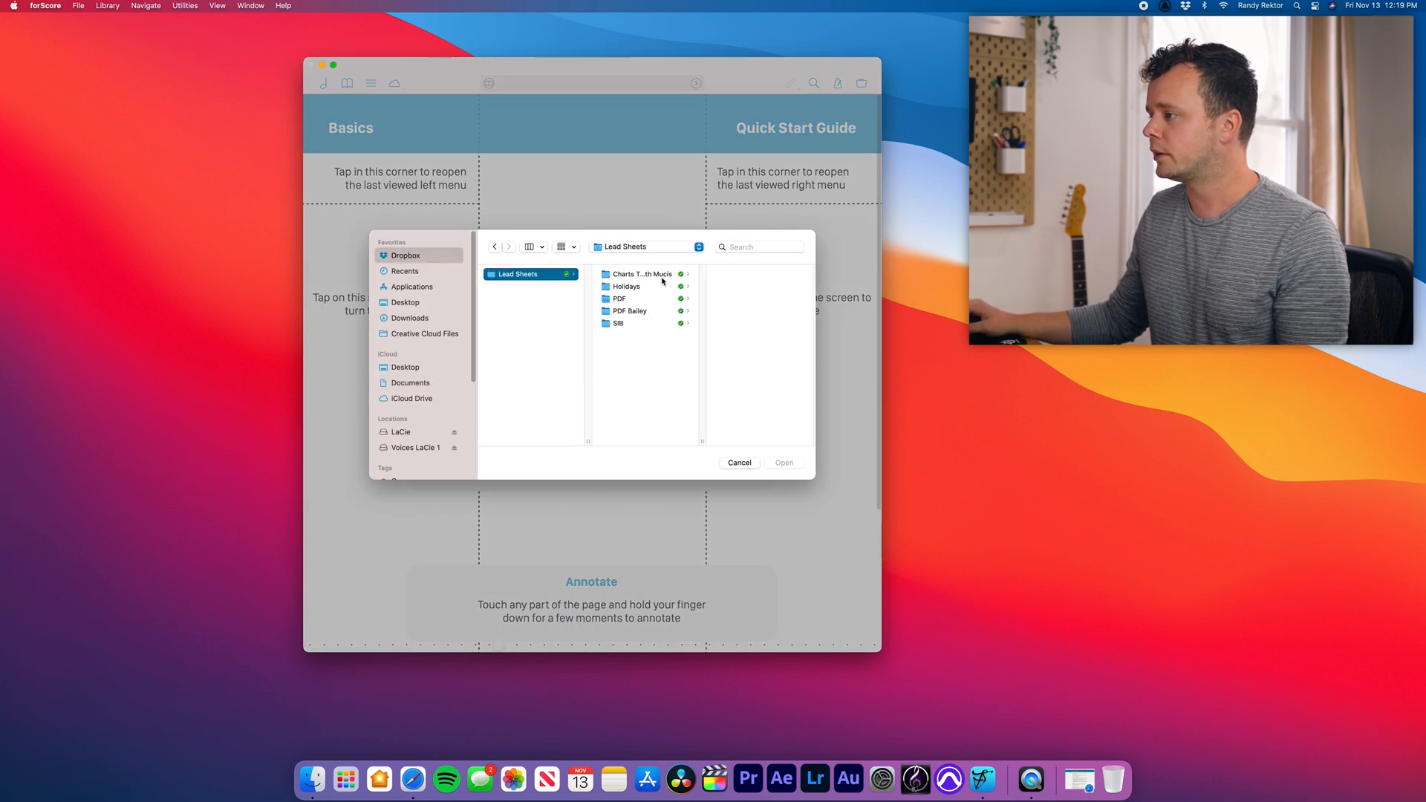
pyautogui.click(740, 462)
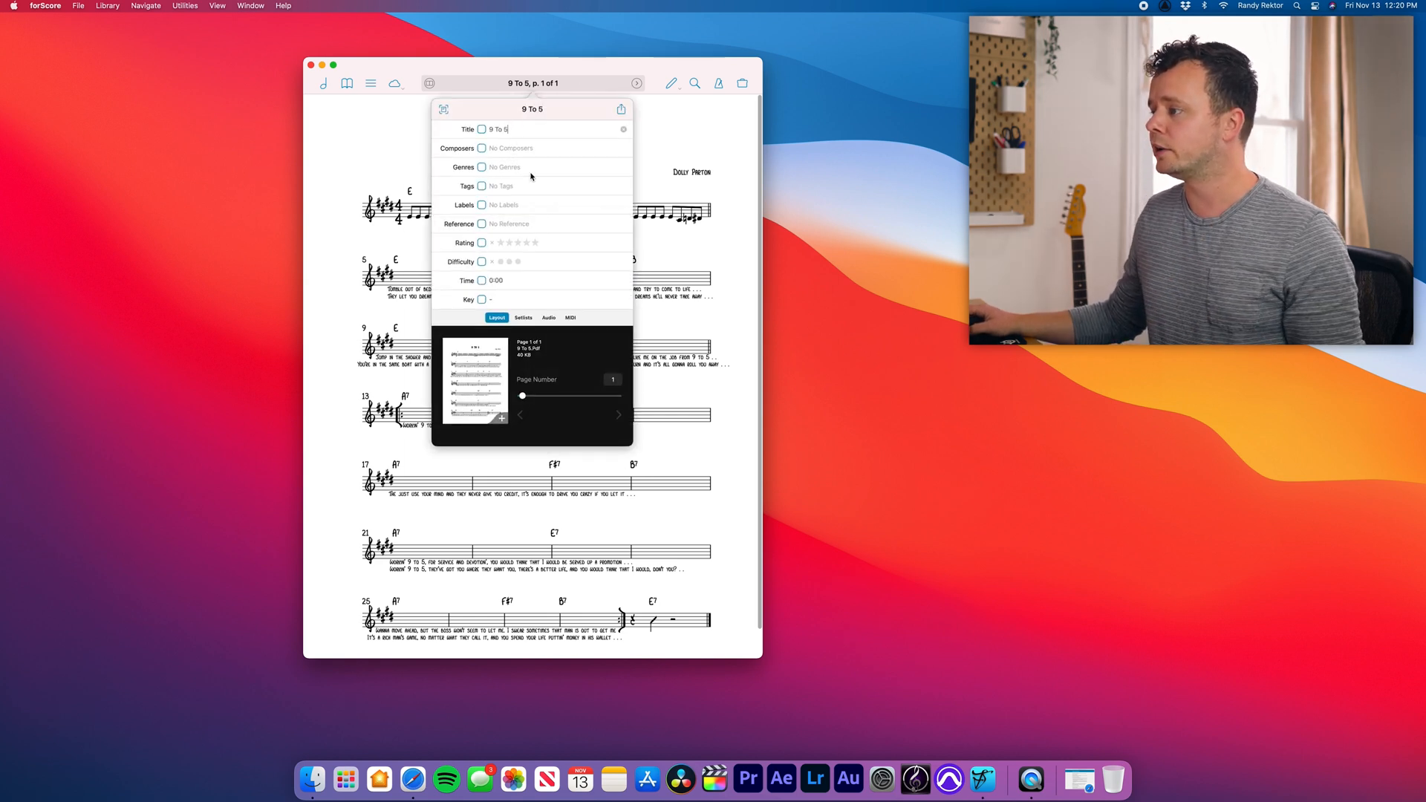
# Step: Close the 9 To 5 details and exit annotation mode on that score
pyautogui.click(523, 317)
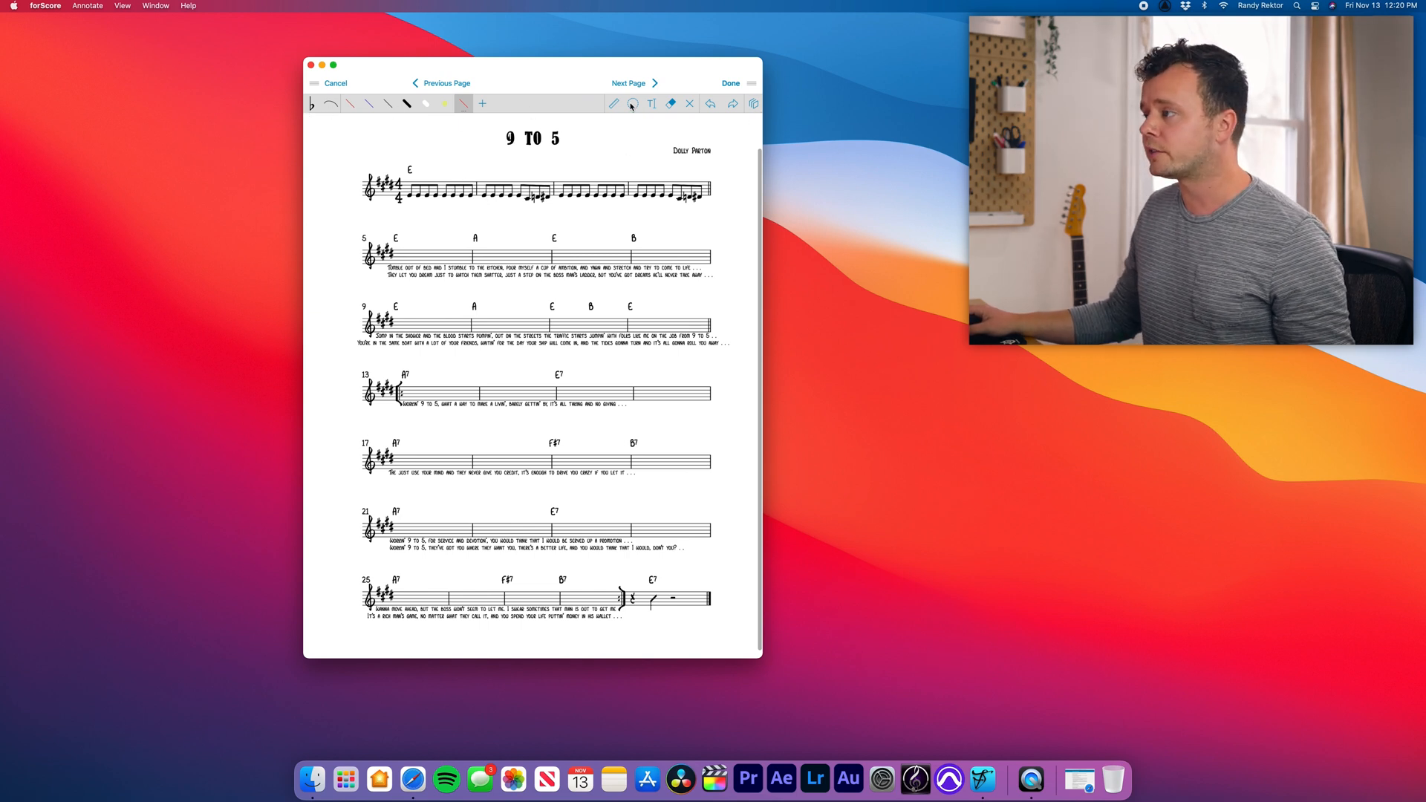
pyautogui.click(753, 102)
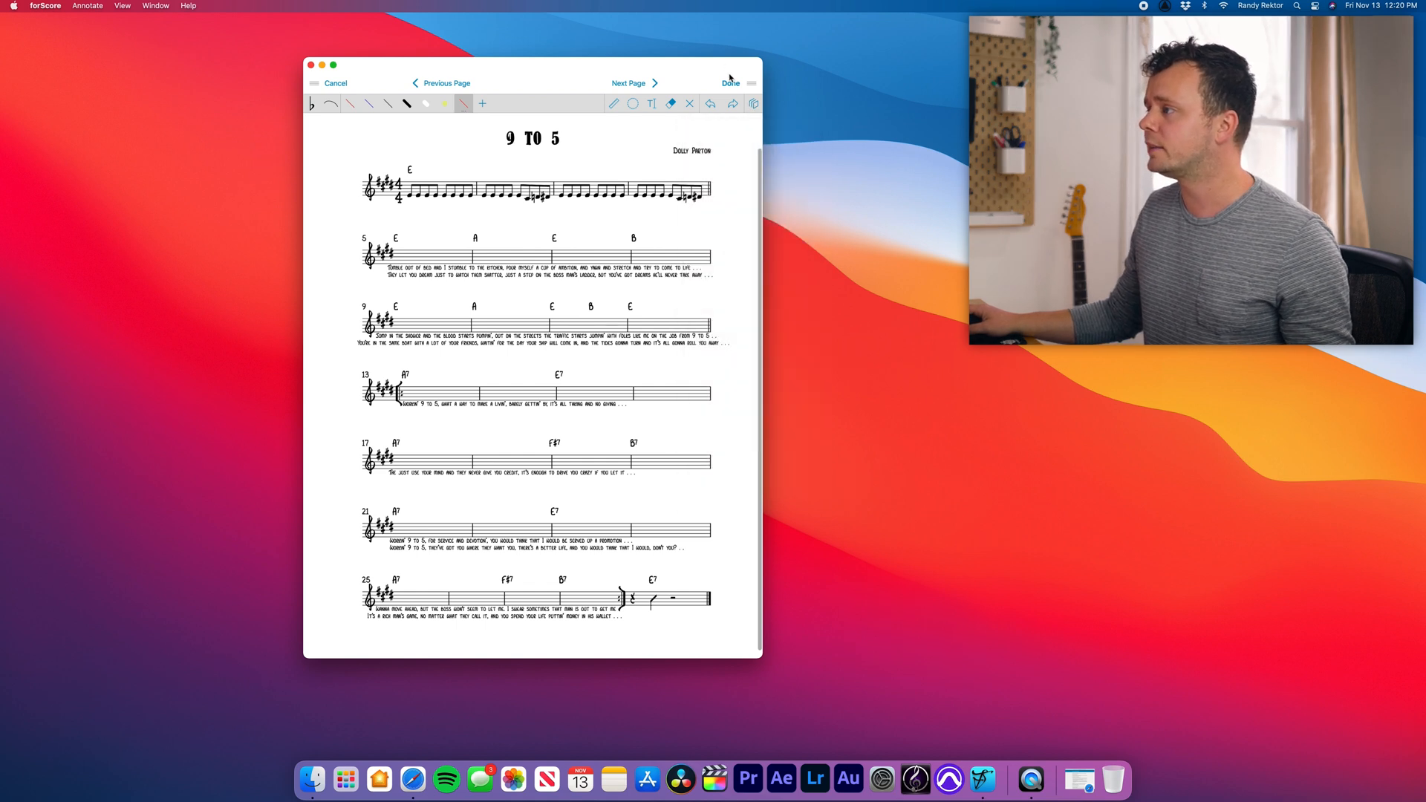
pyautogui.click(730, 82)
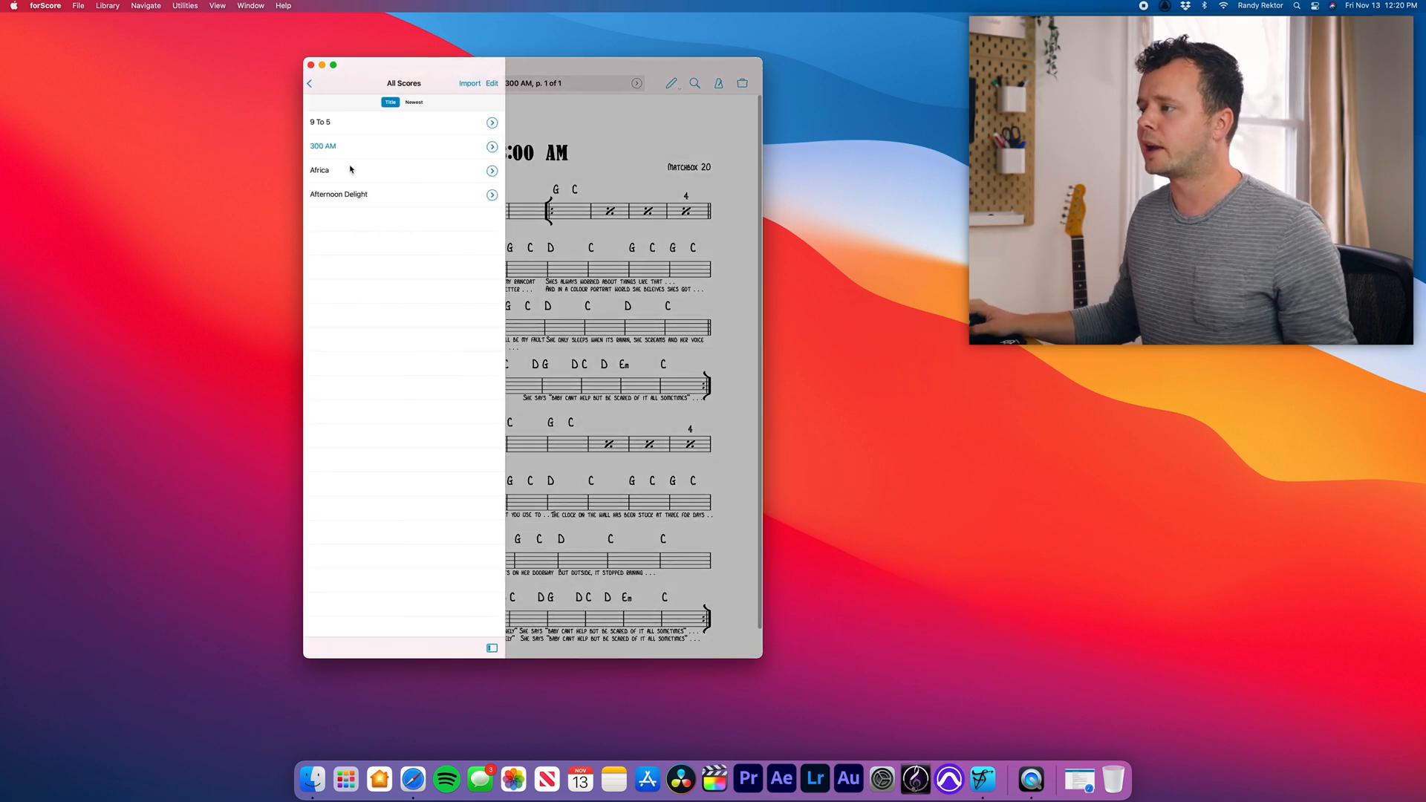
# Step: Open the Africa score from All Scores and scroll down through it
pyautogui.click(319, 169)
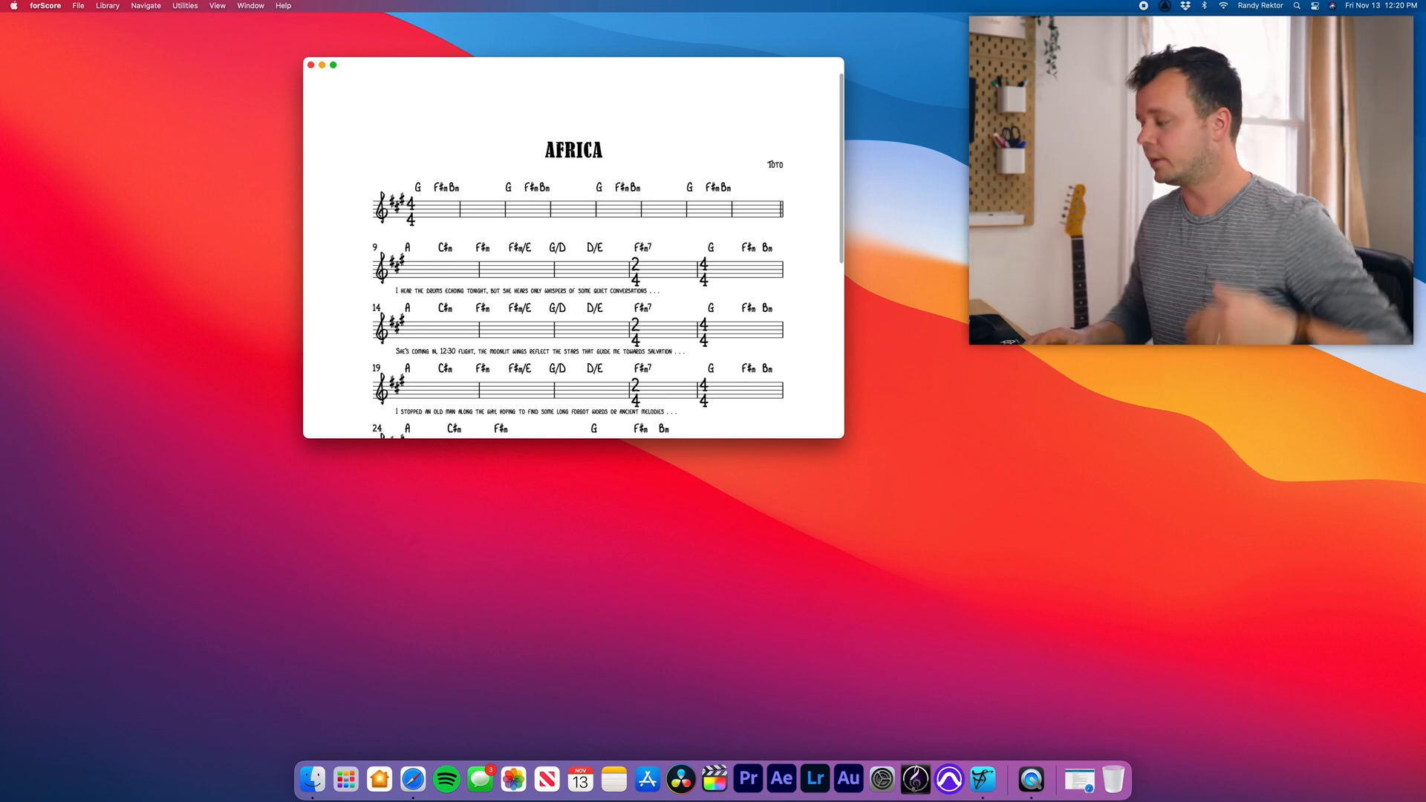
pyautogui.scroll(-3)
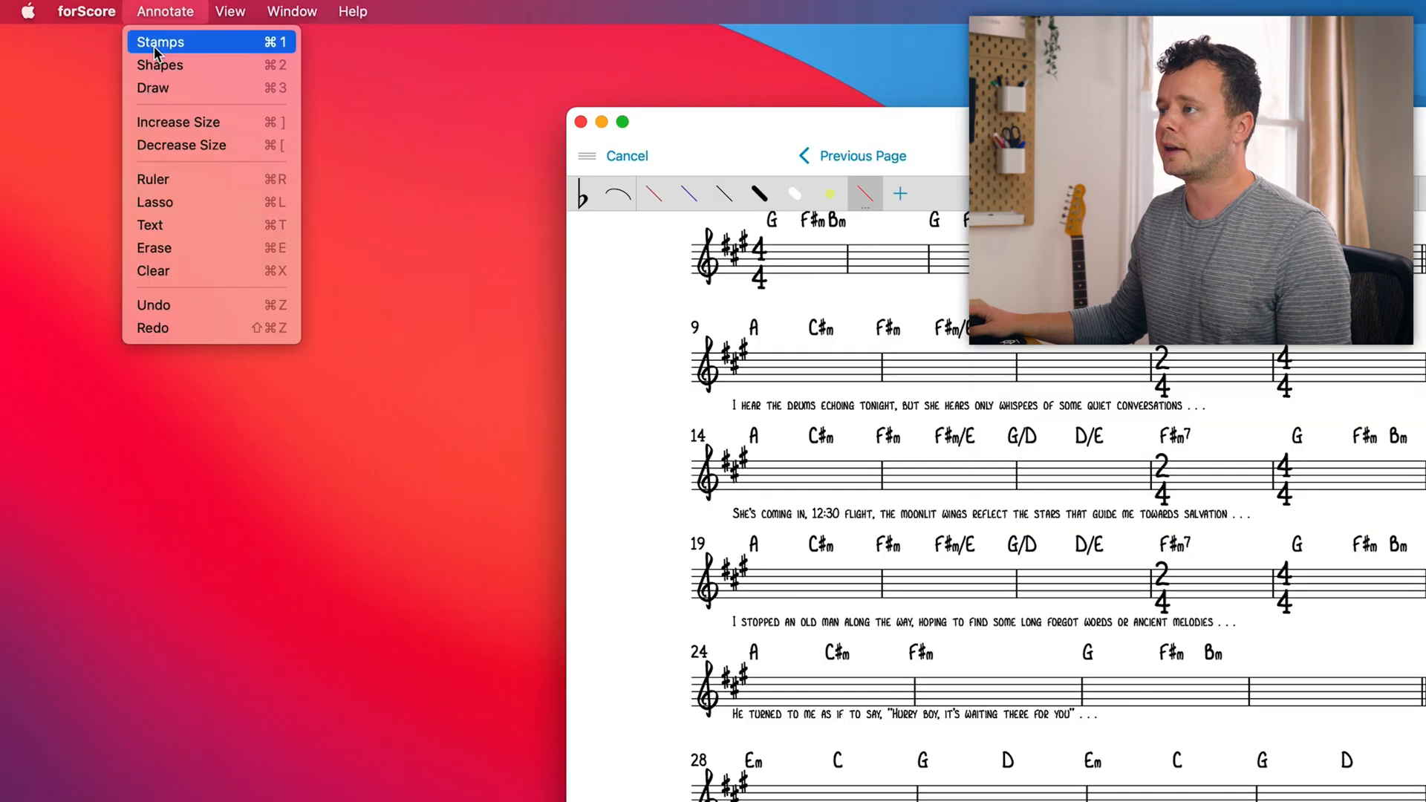
pyautogui.moveTo(163, 88)
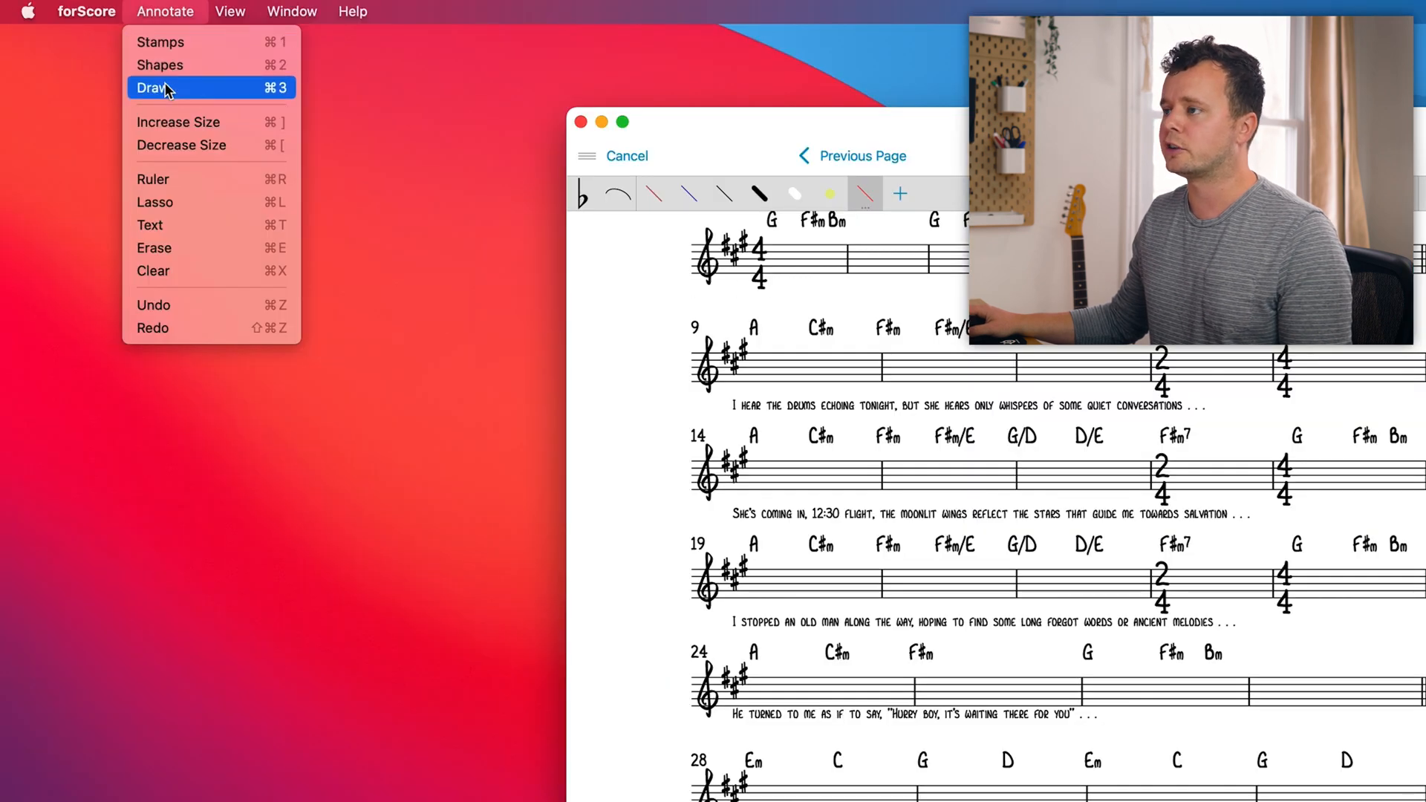
pyautogui.moveTo(205, 146)
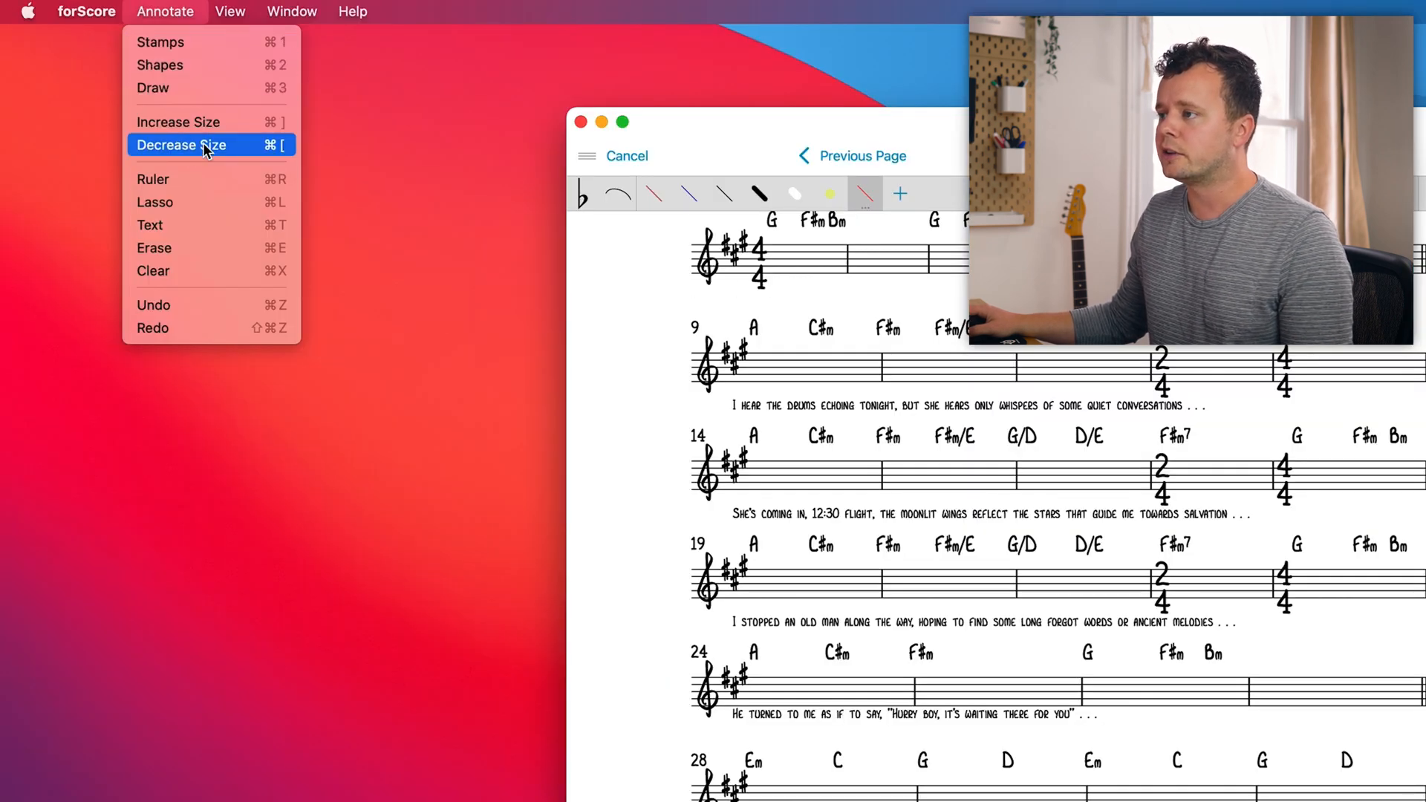
pyautogui.moveTo(153, 247)
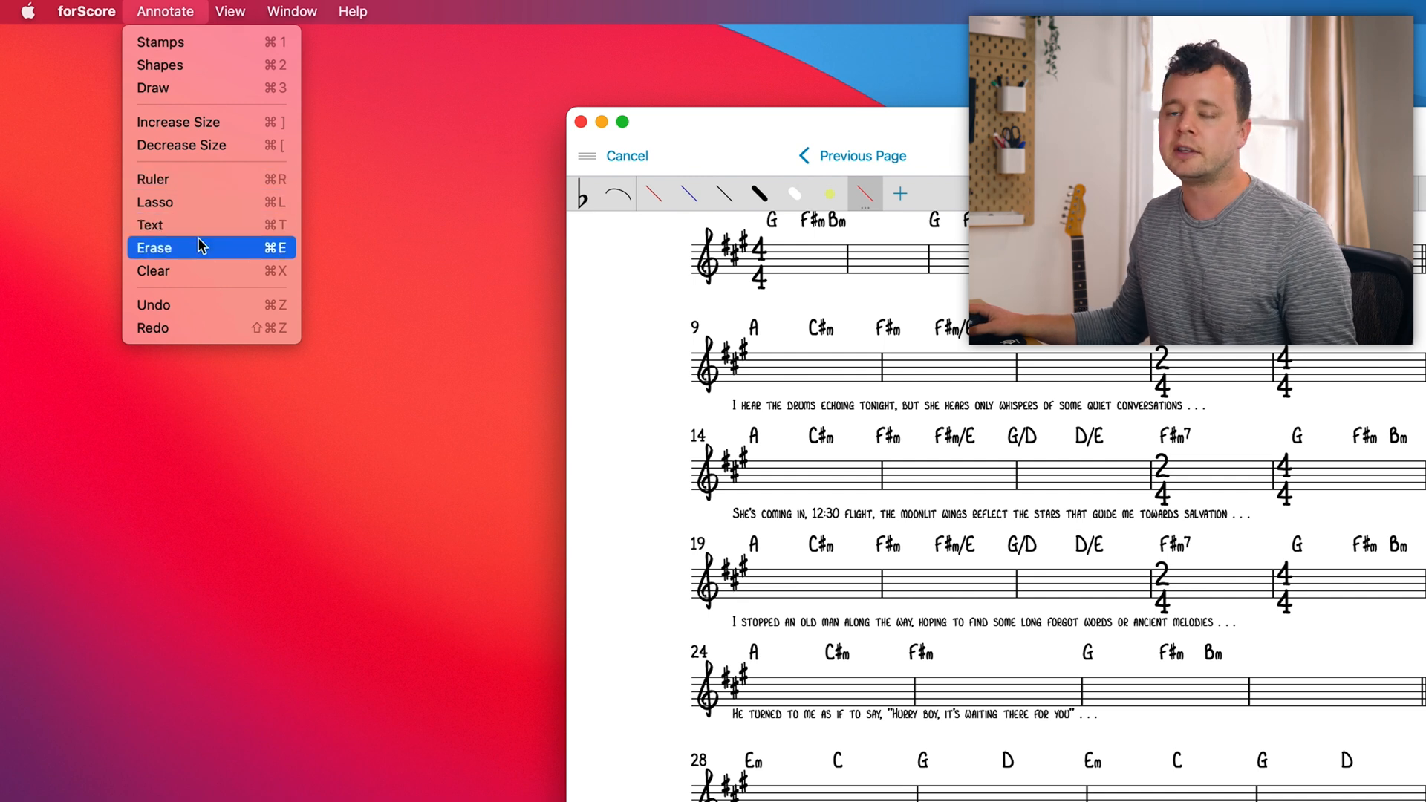
pyautogui.moveTo(182, 224)
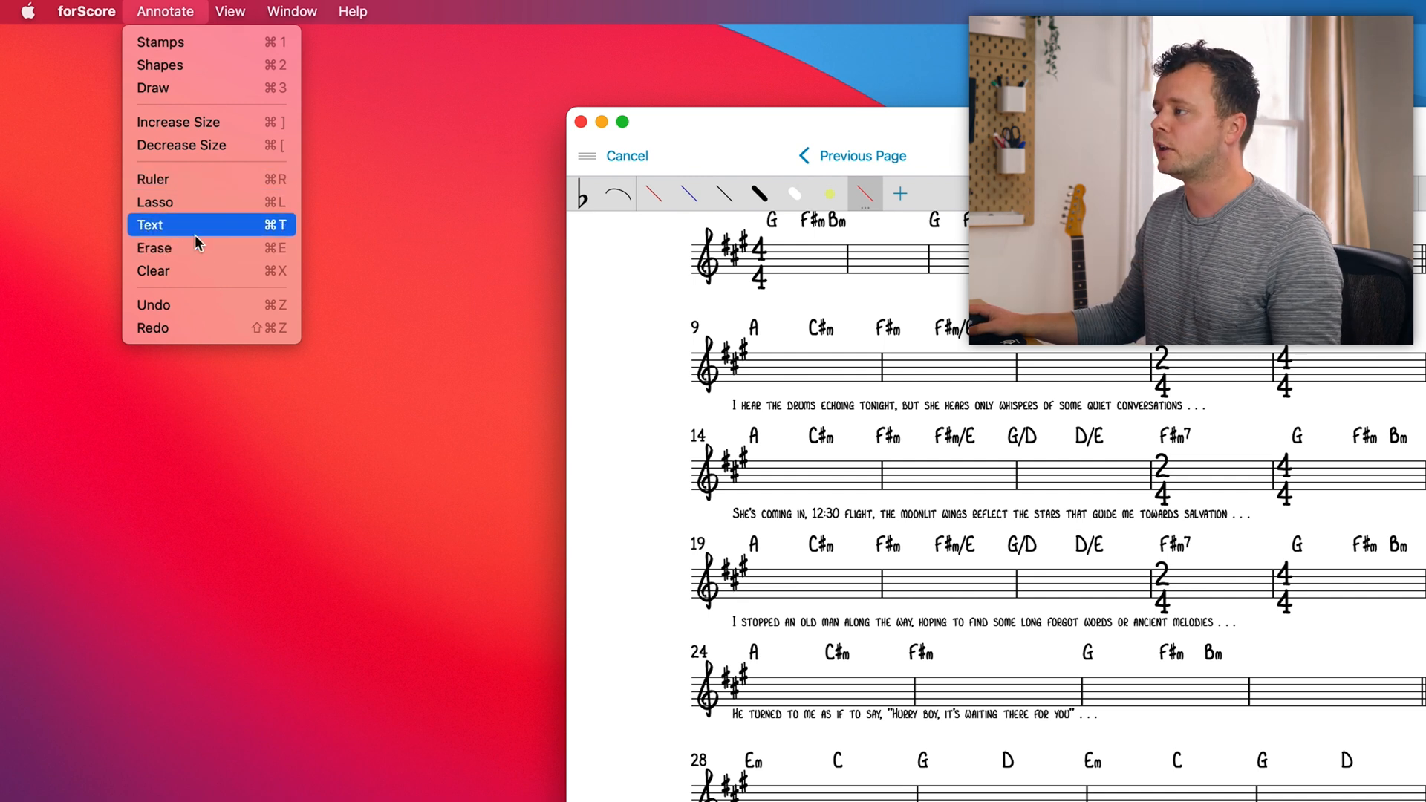
pyautogui.moveTo(211, 121)
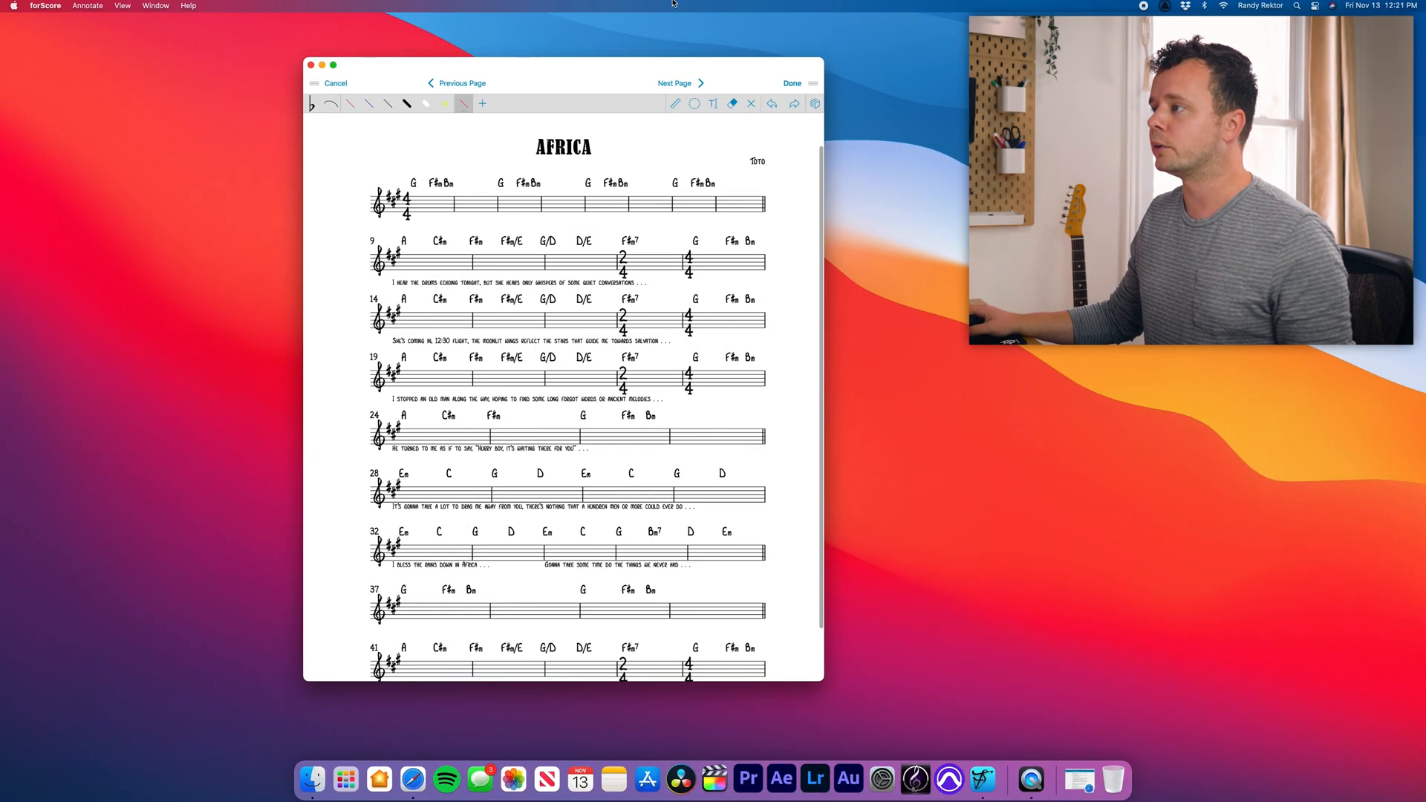
# Step: Leave annotation mode on the Africa score
pyautogui.click(155, 5)
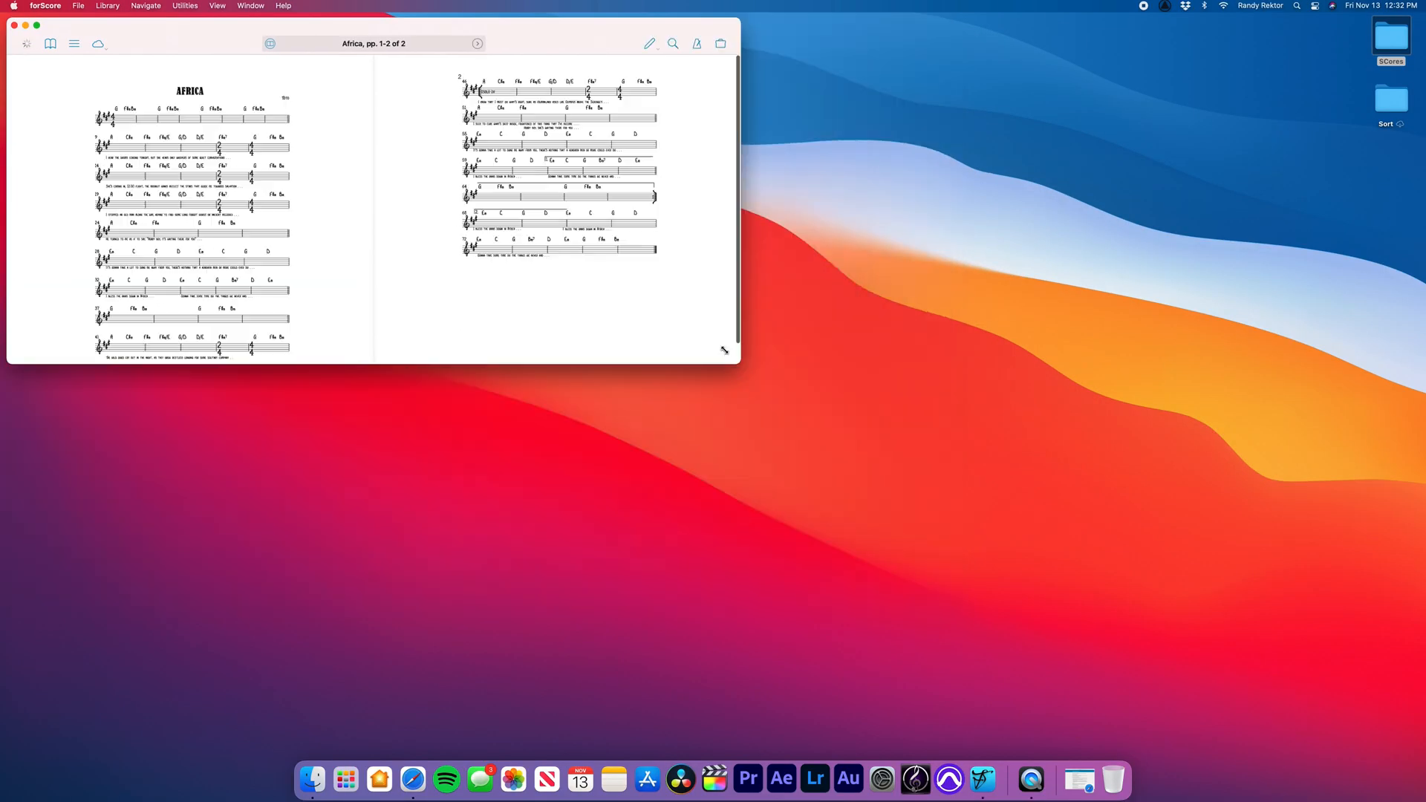
# Step: Bring up Spotify and launch Pro Tools beside the Africa score
pyautogui.click(445, 779)
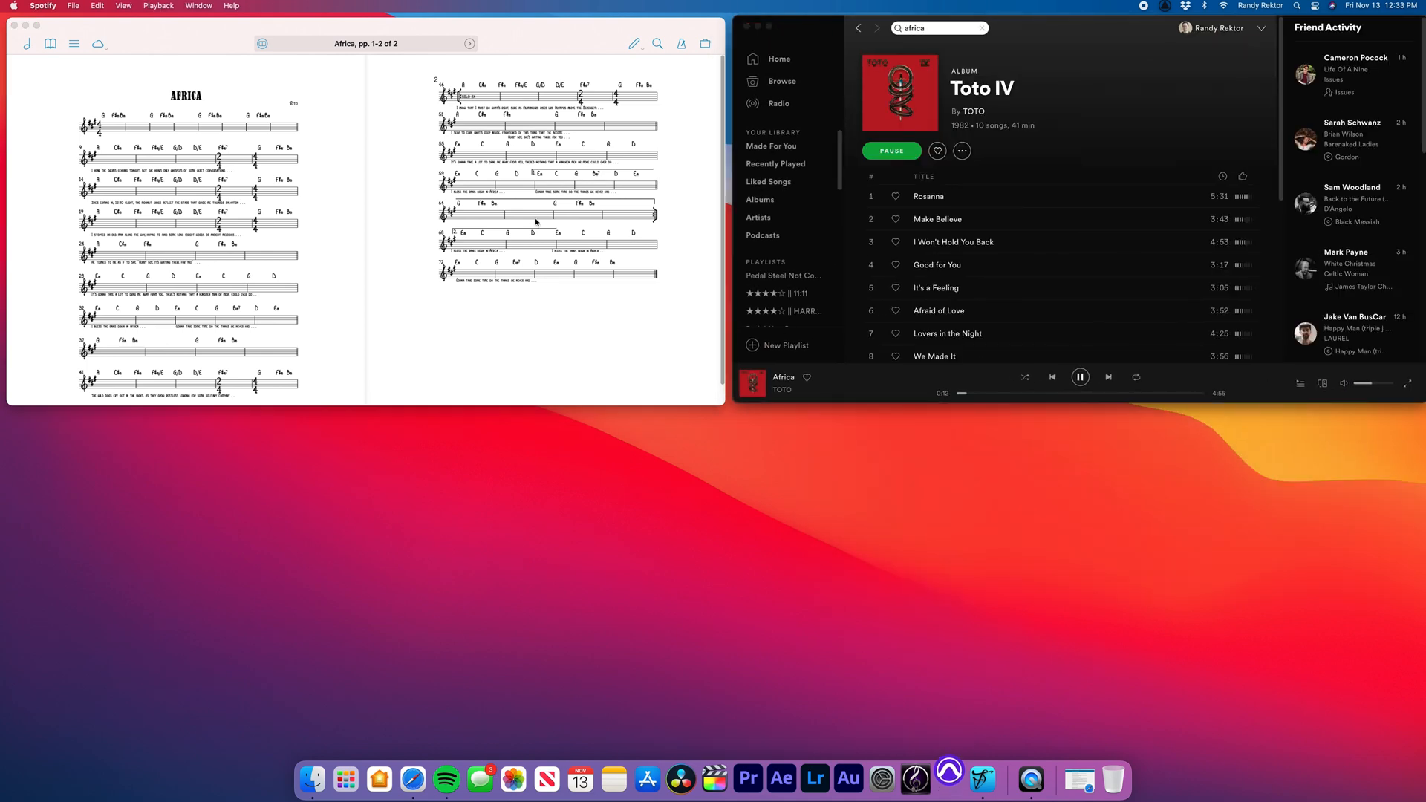
pyautogui.click(948, 779)
pyautogui.write('A')
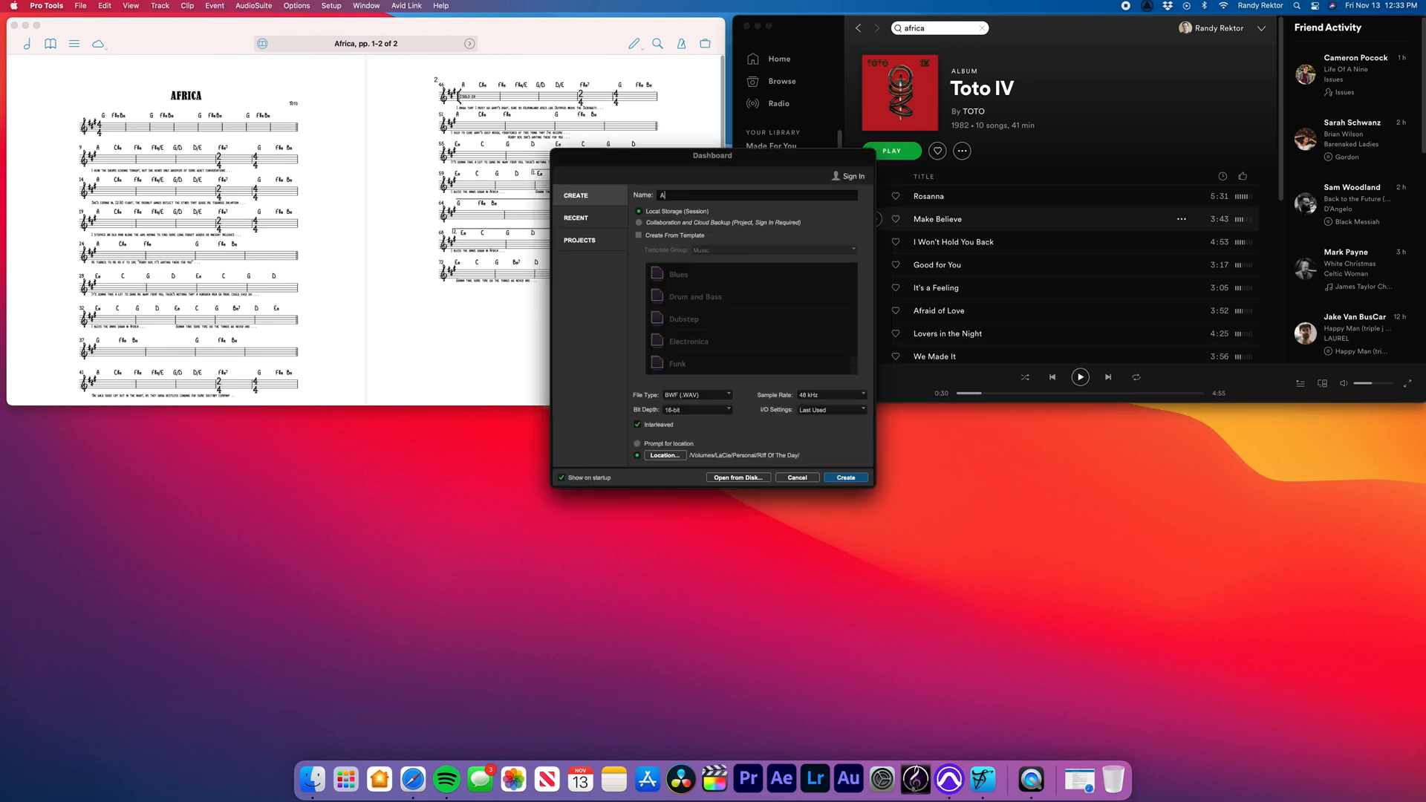
pyautogui.click(843, 478)
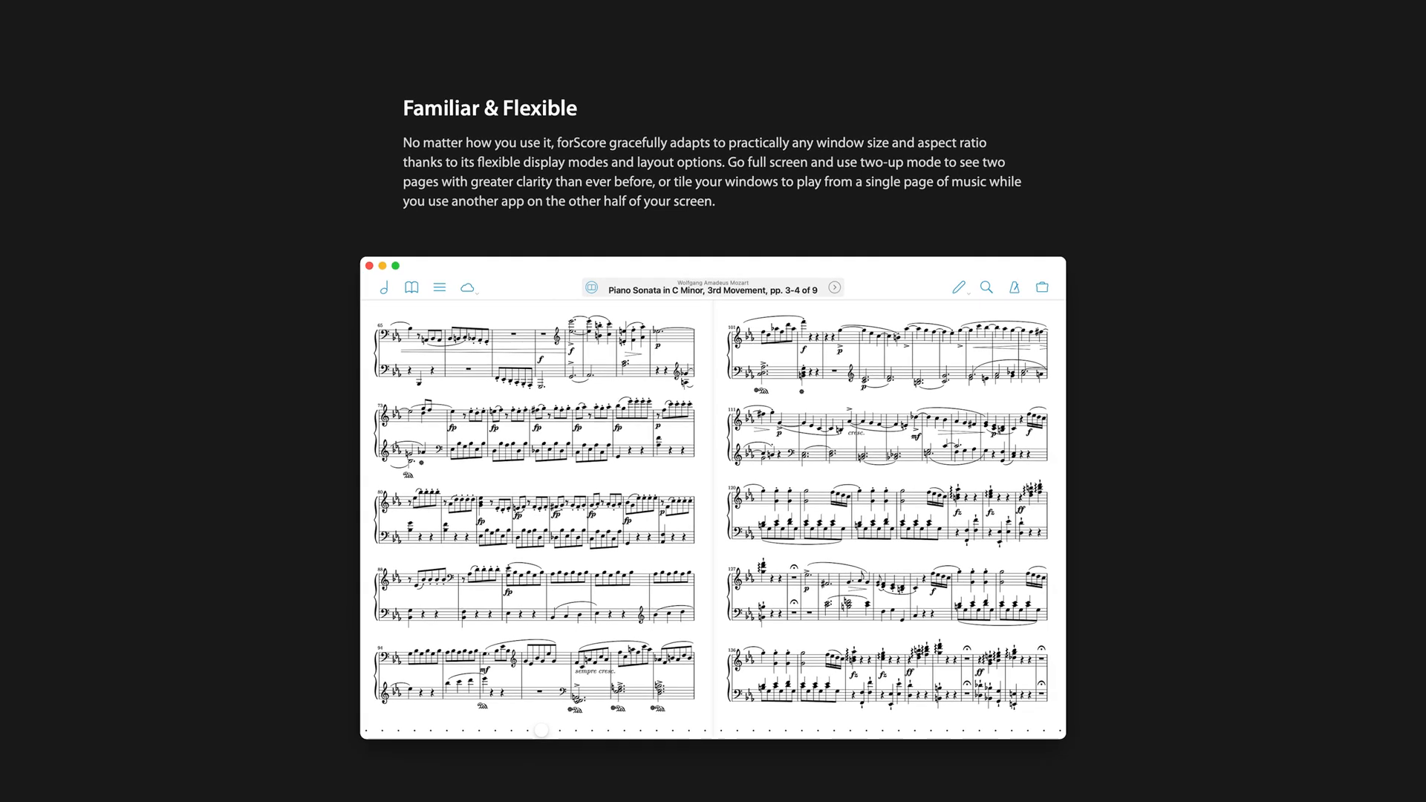
pyautogui.scroll(-3)
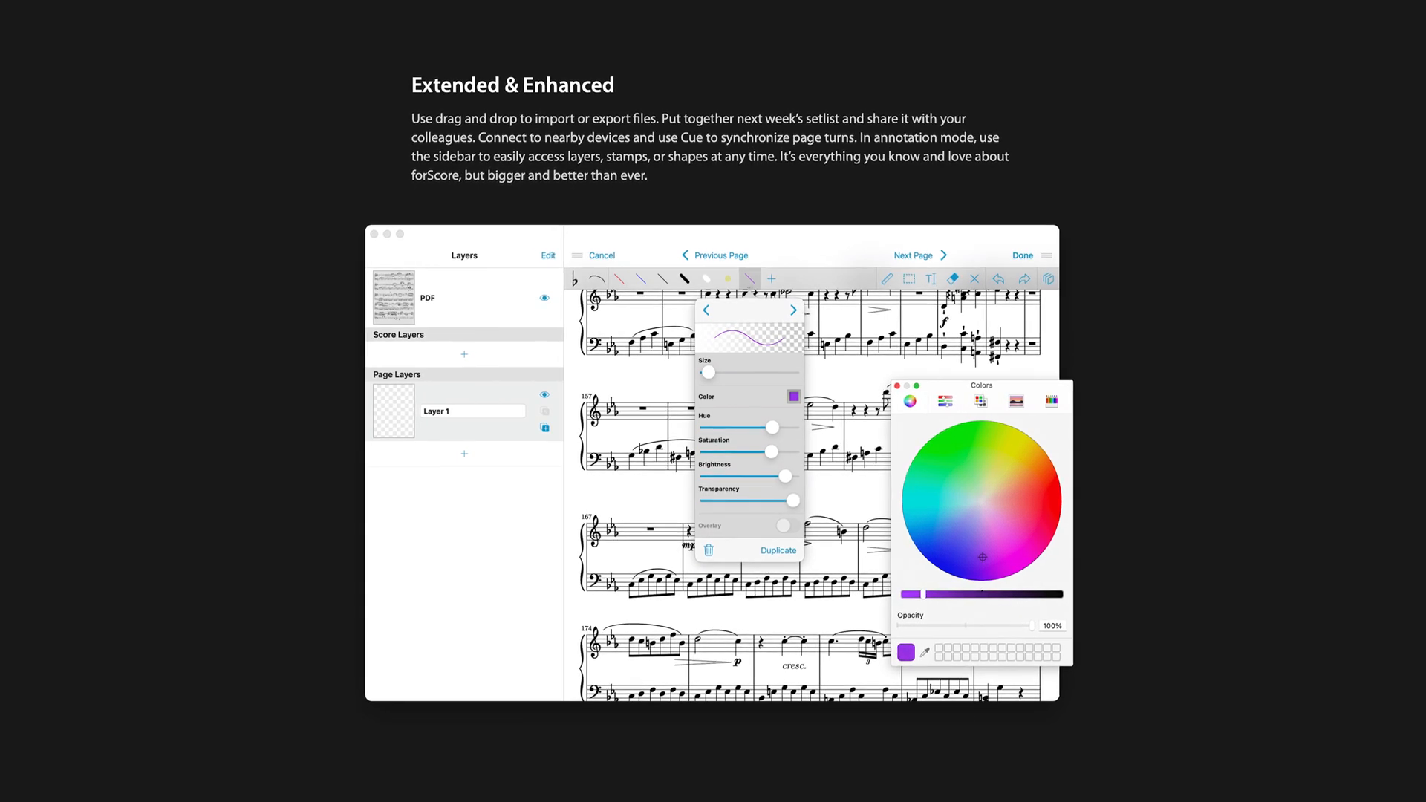
pyautogui.scroll(-3)
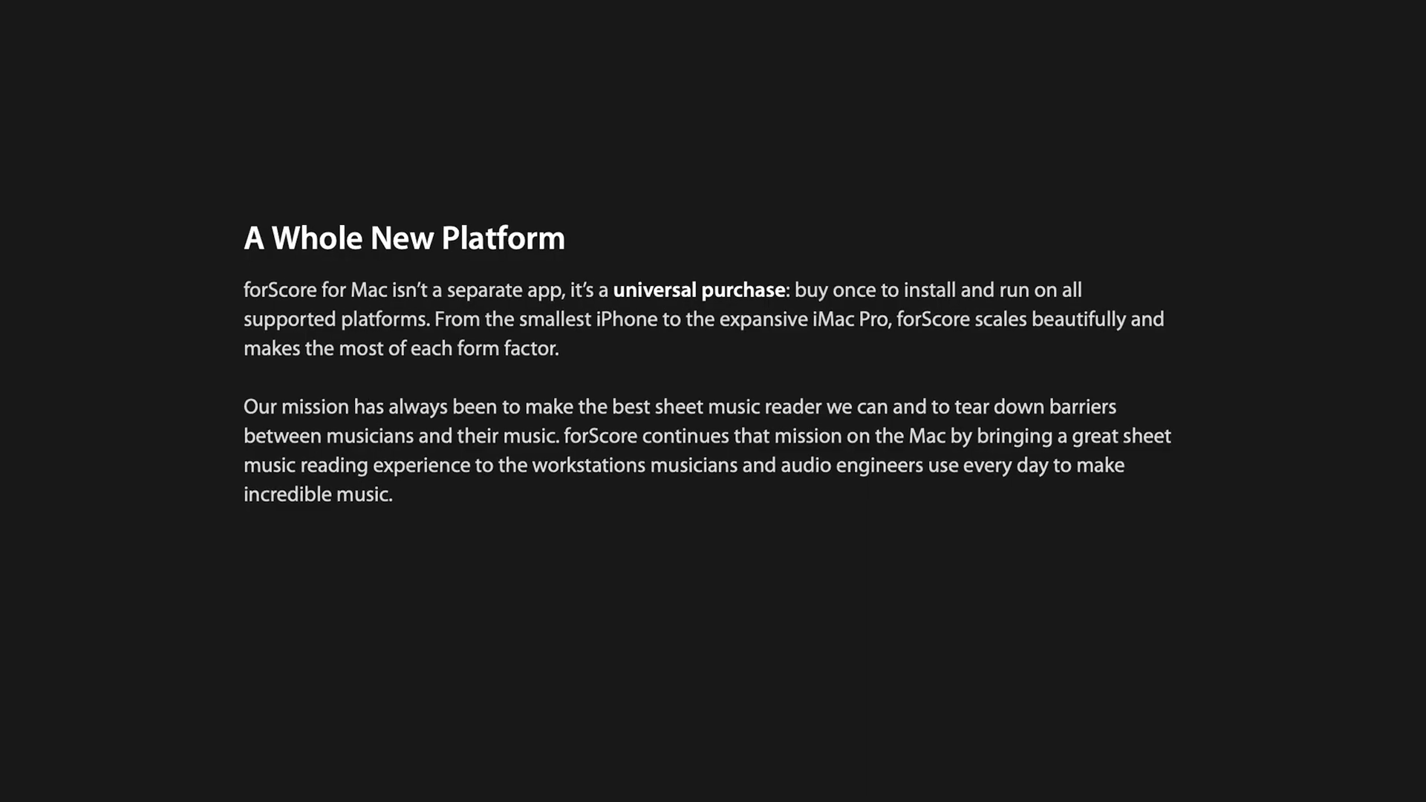
pyautogui.scroll(3)
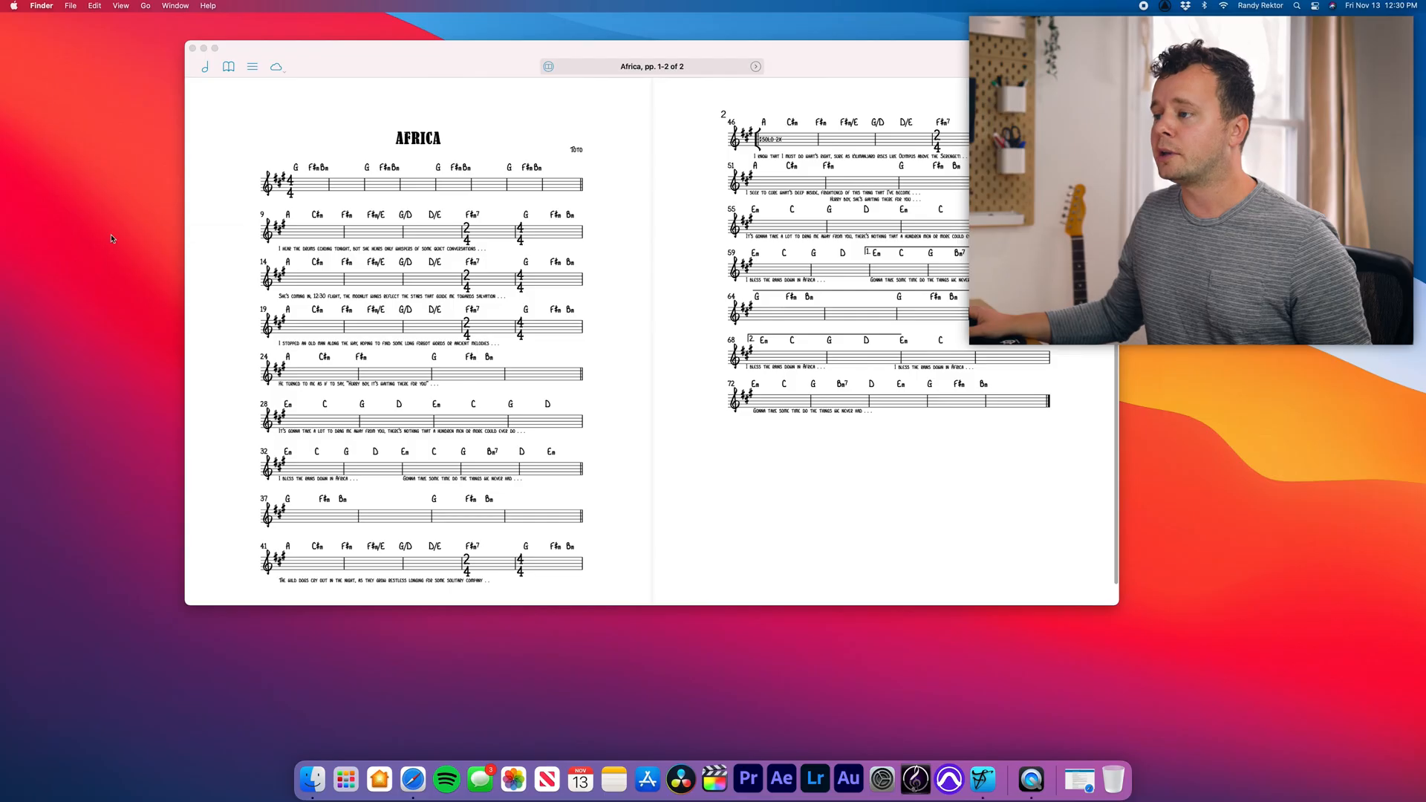
pyautogui.moveTo(110, 238)
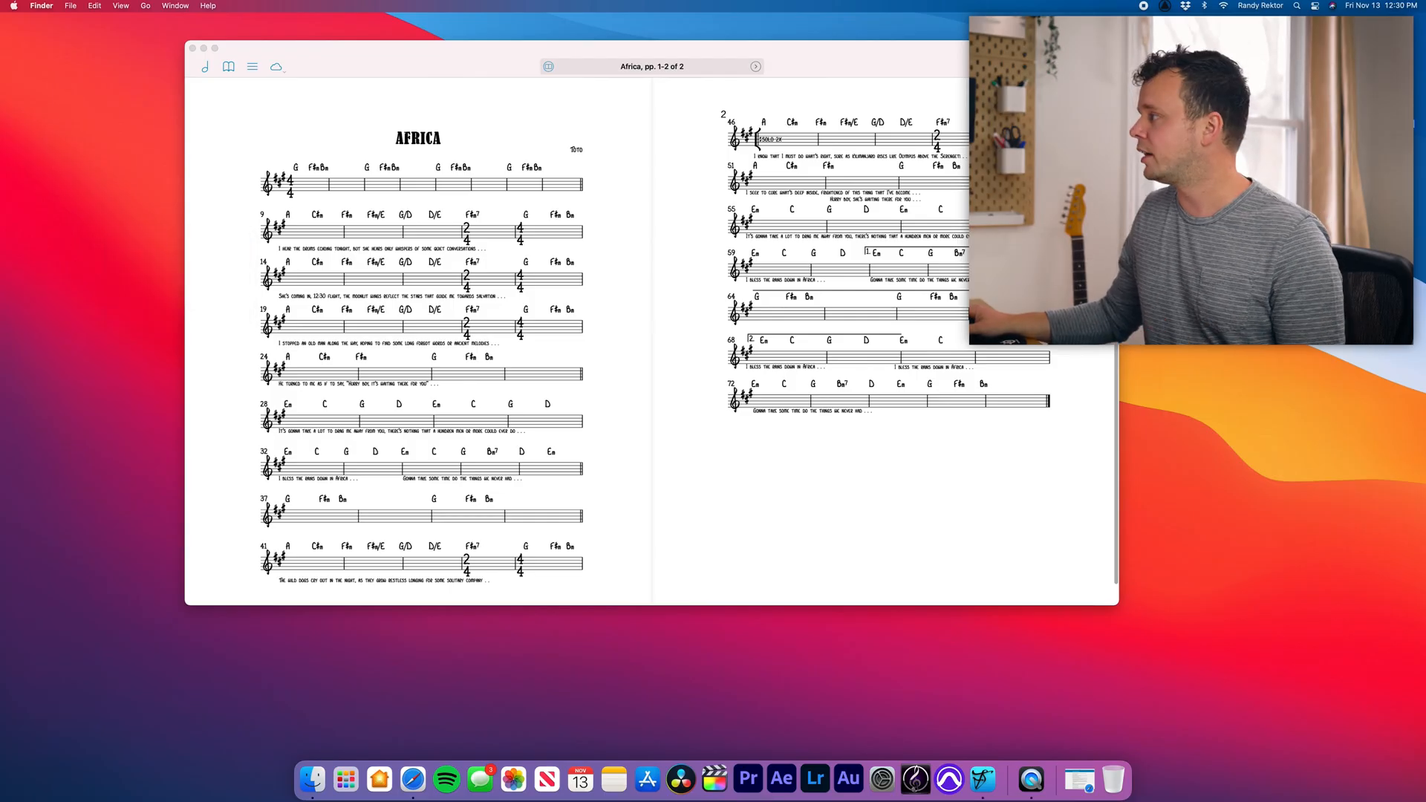